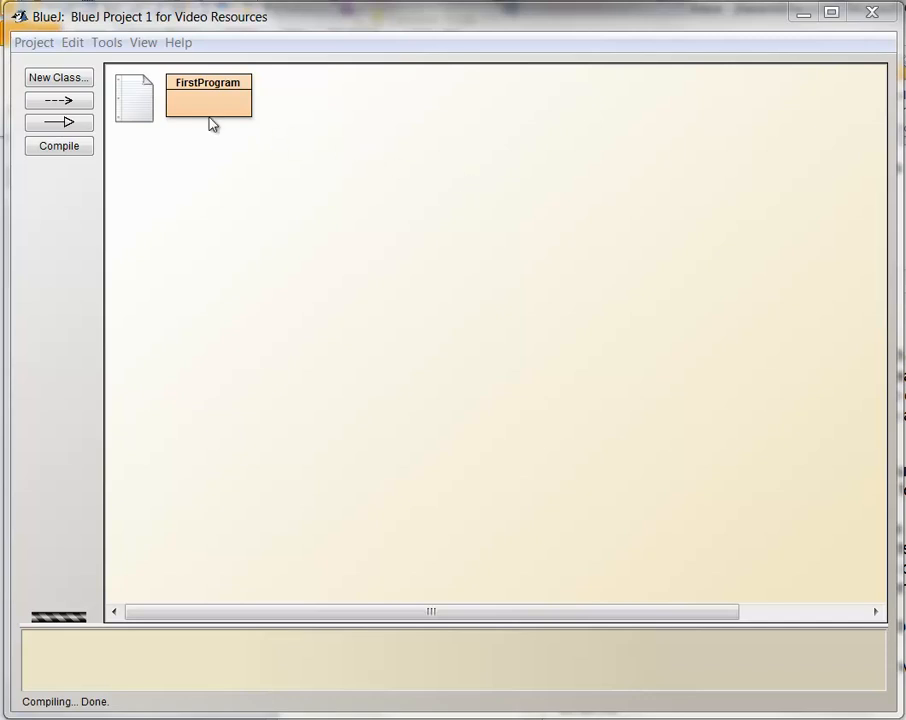
Open the FirstProgram class source in a maximized editor window.
{"action": "double_click", "coordinate": [208, 96]}
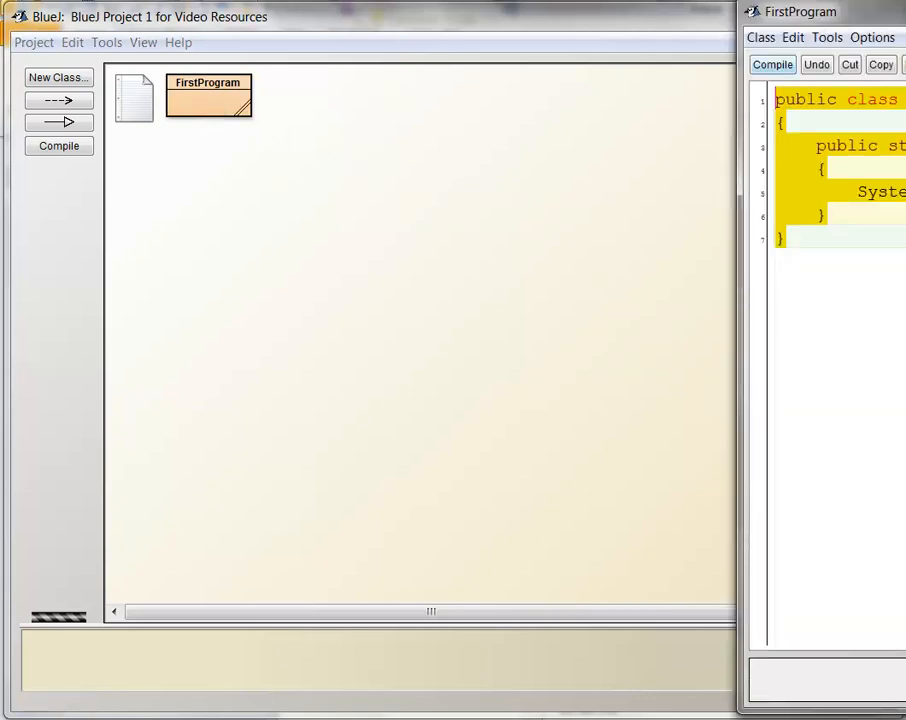
{"action": "left_click", "coordinate": [828, 12]}
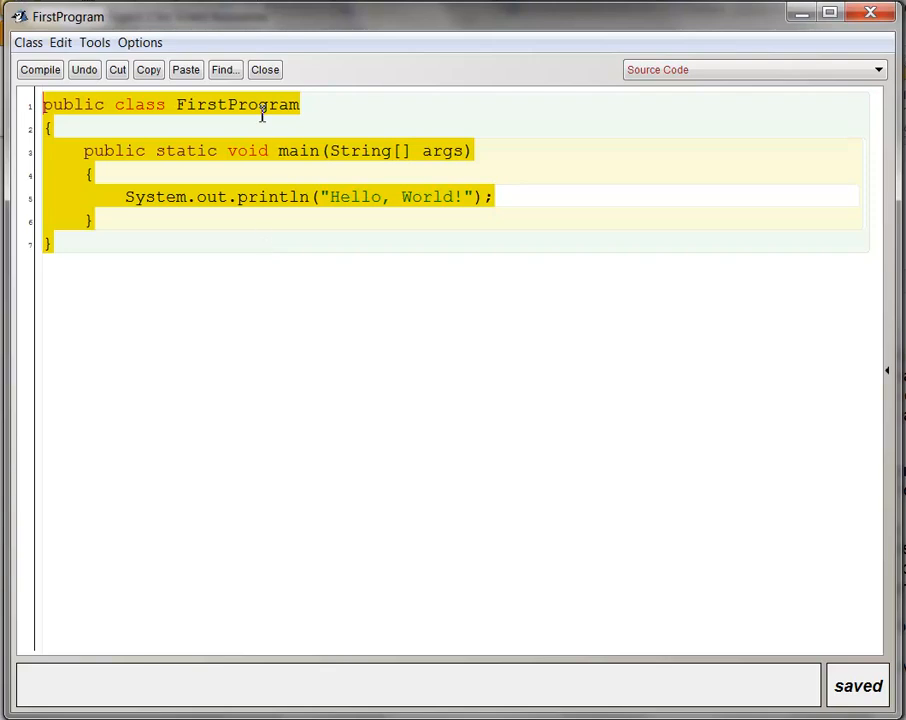
Create a new class named SecondProgram from the project window.
{"action": "left_click", "coordinate": [56, 76]}
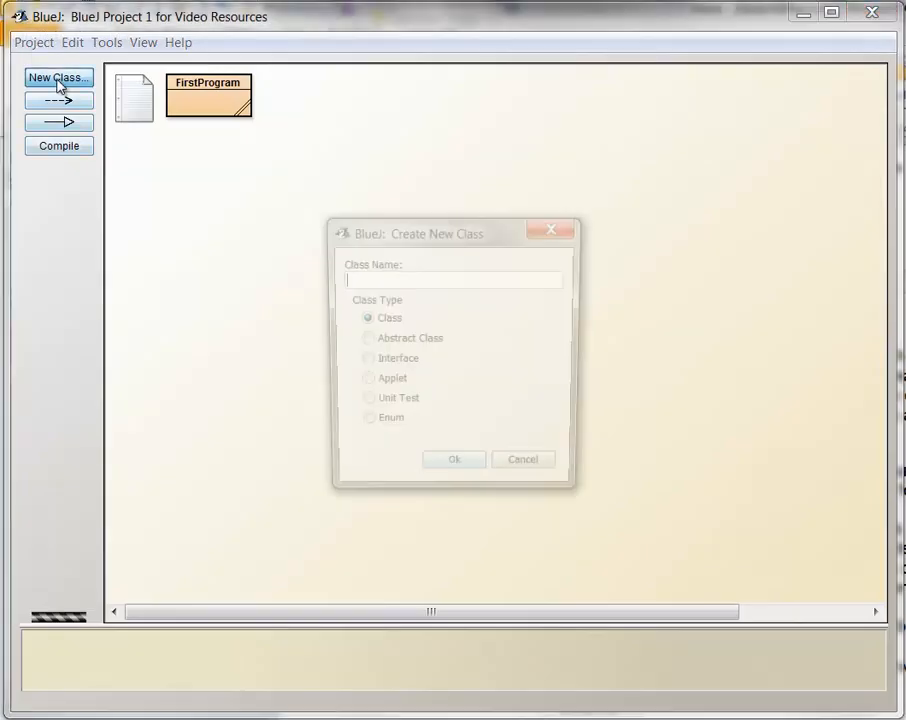
{"action": "type", "text": "Sec"}
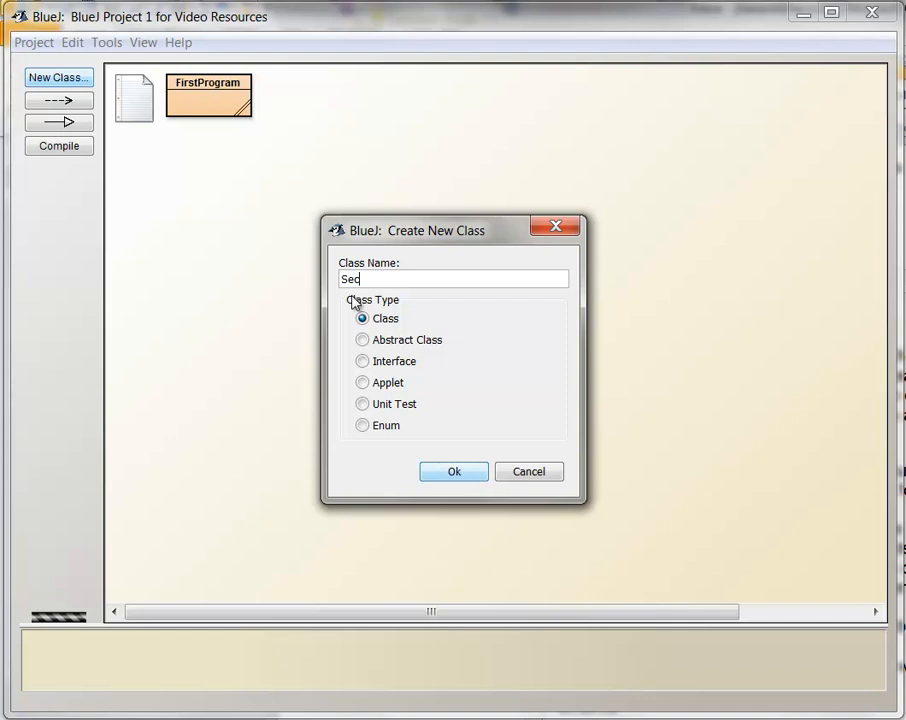
{"action": "type", "text": "SecondProgram"}
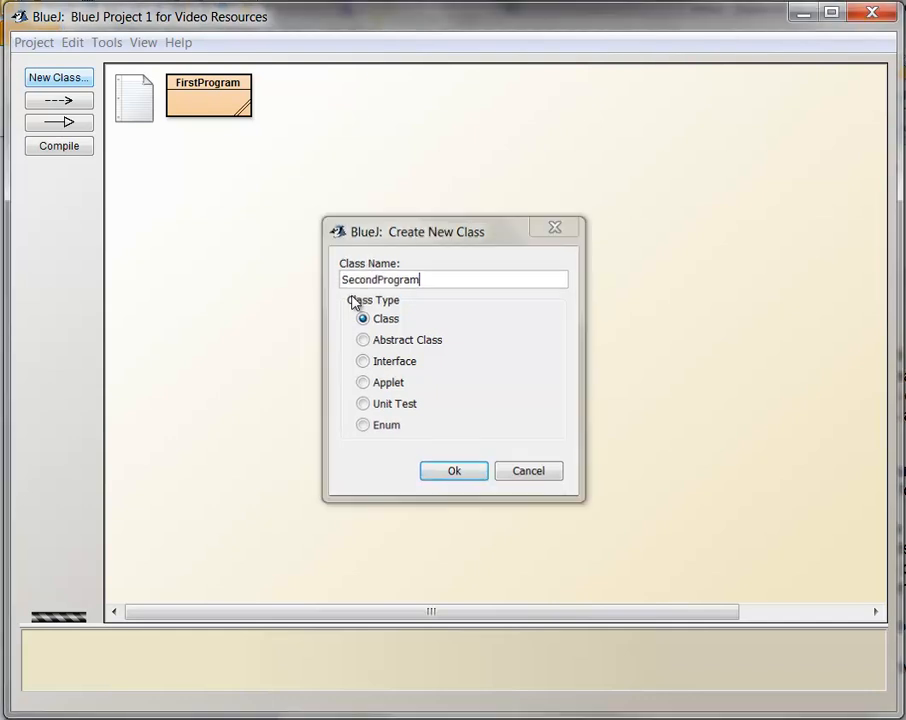
{"action": "left_click", "coordinate": [452, 470]}
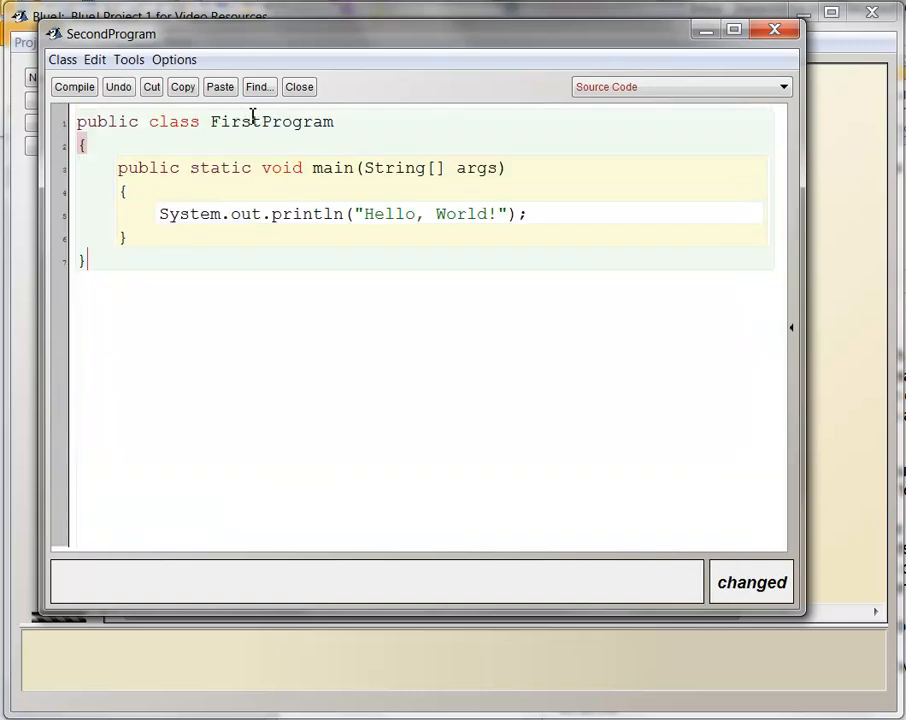
Change the class name from FirstProgram to SecondProgram and begin editing inside main.
{"action": "double_click", "coordinate": [236, 122]}
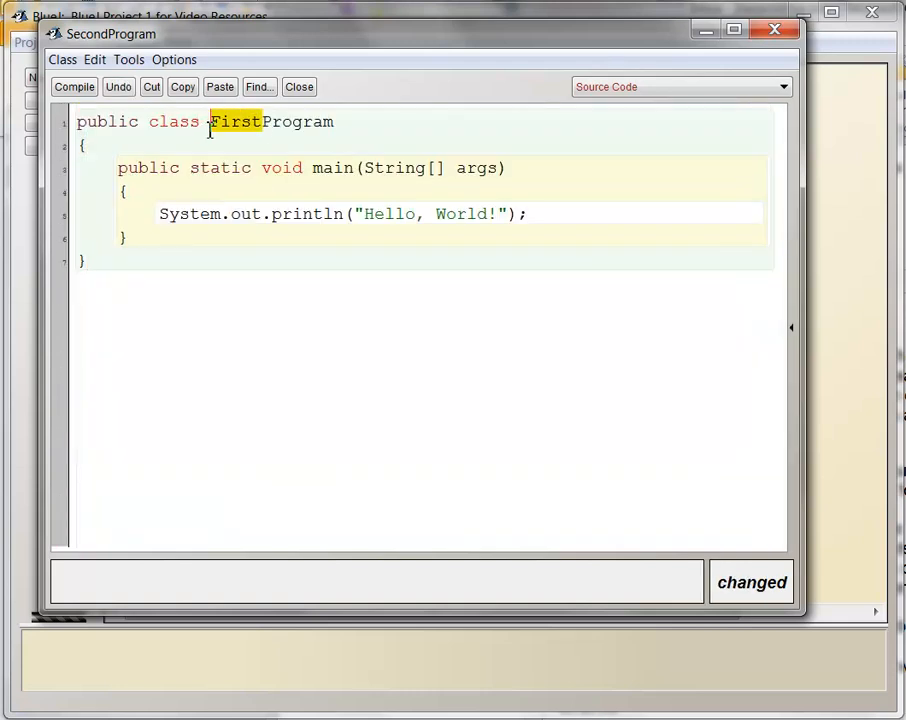
{"action": "type", "text": "Second"}
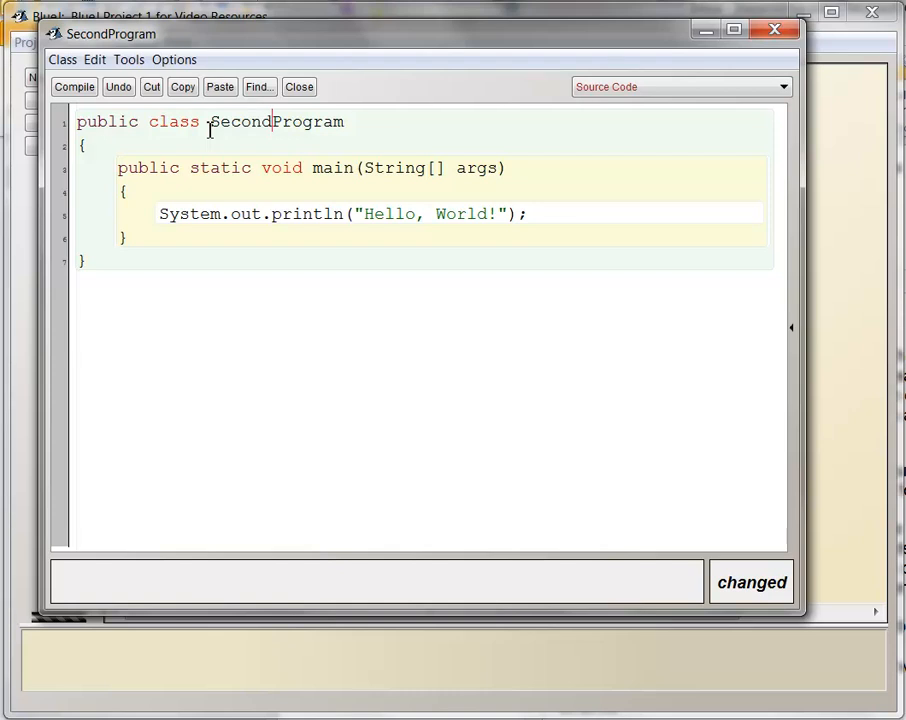
{"action": "left_click", "coordinate": [74, 86]}
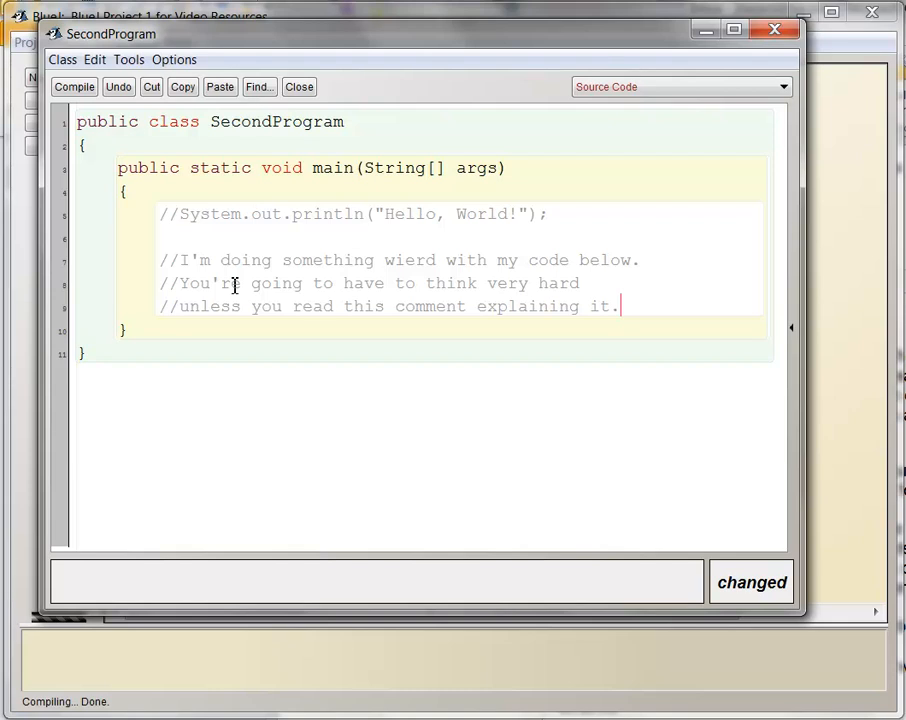
Start a /* block comment below the line comments in main.
{"action": "type", "text": "/* Everything after"}
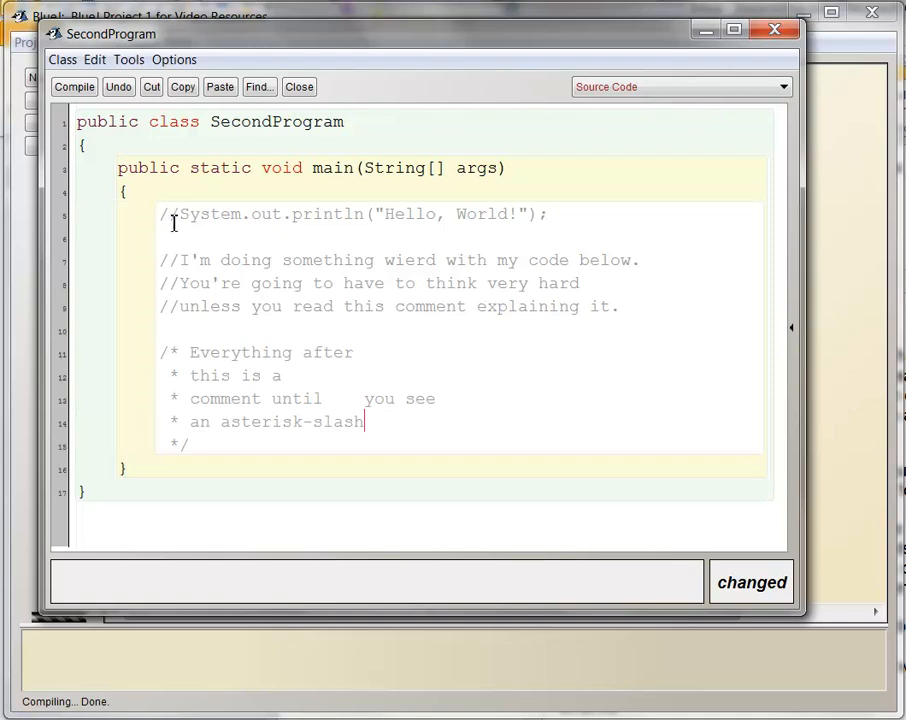
{"action": "mouse_move", "coordinate": [260, 214]}
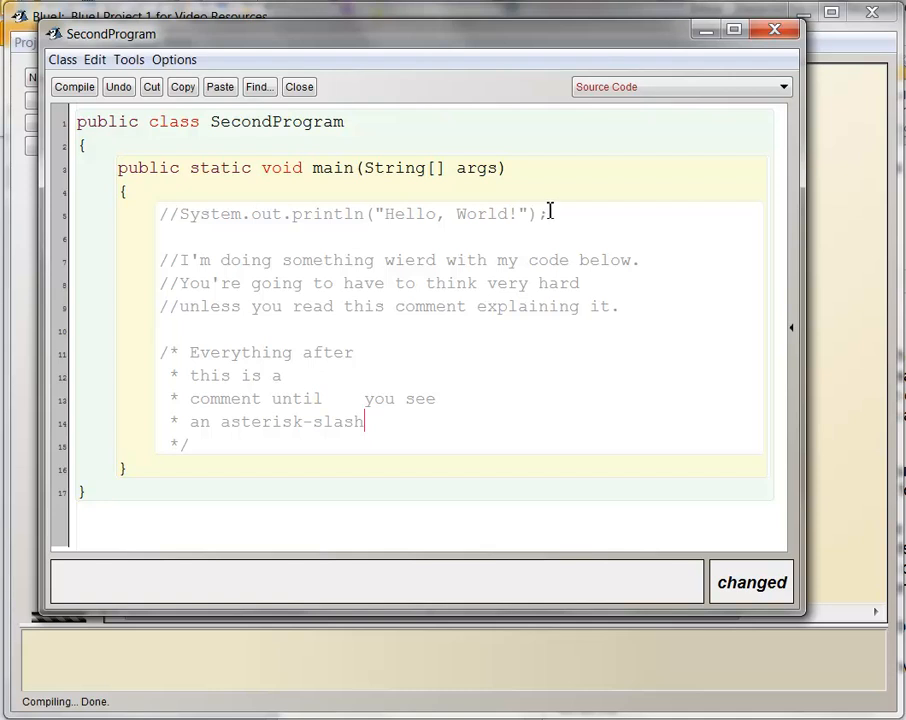
{"action": "mouse_move", "coordinate": [176, 352]}
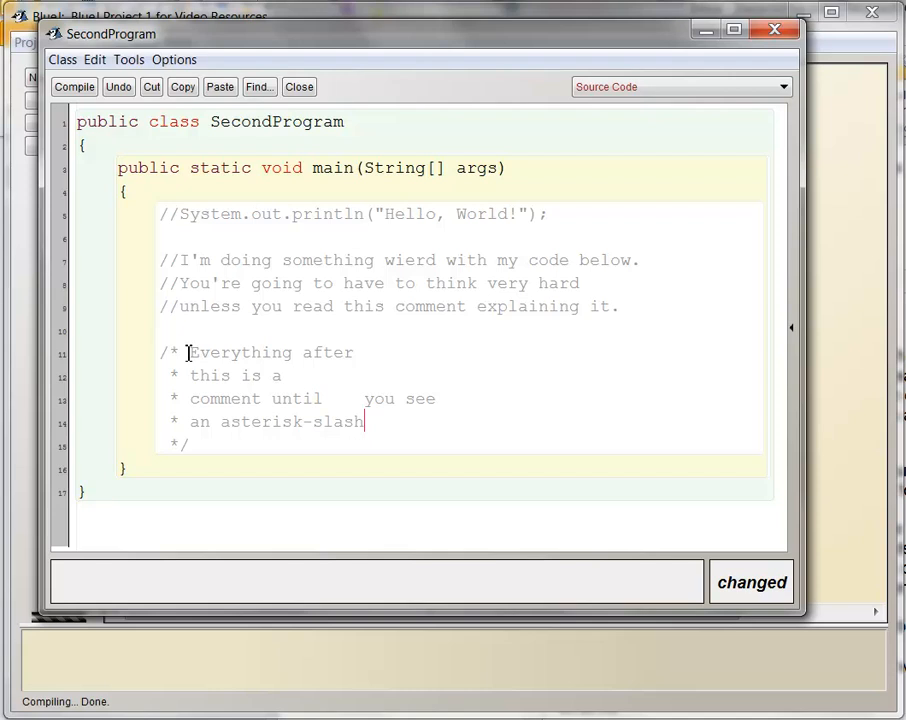
{"action": "mouse_move", "coordinate": [164, 432]}
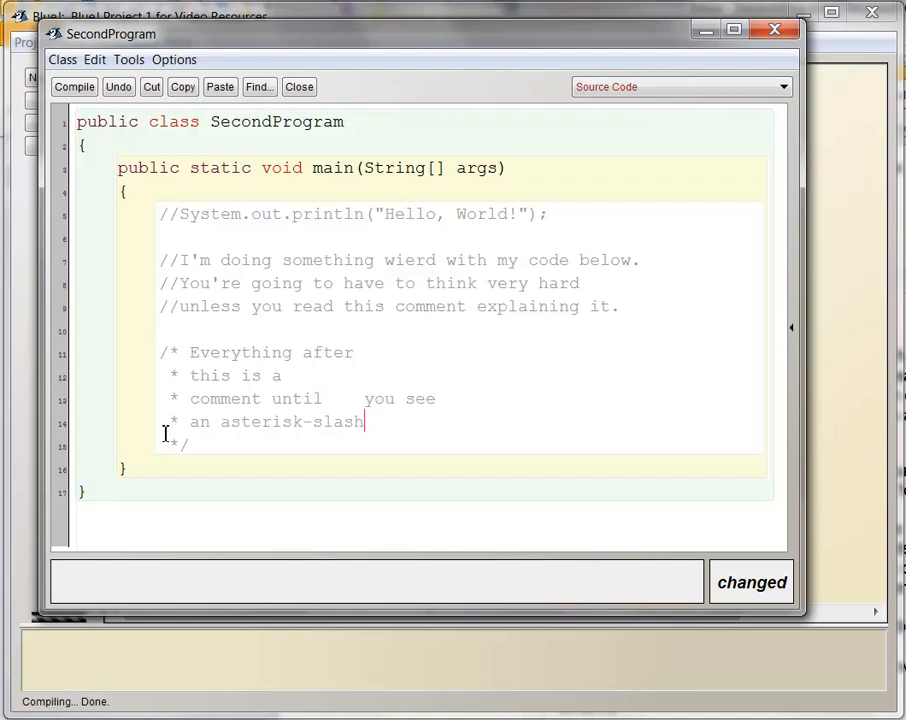
{"action": "mouse_move", "coordinate": [210, 410]}
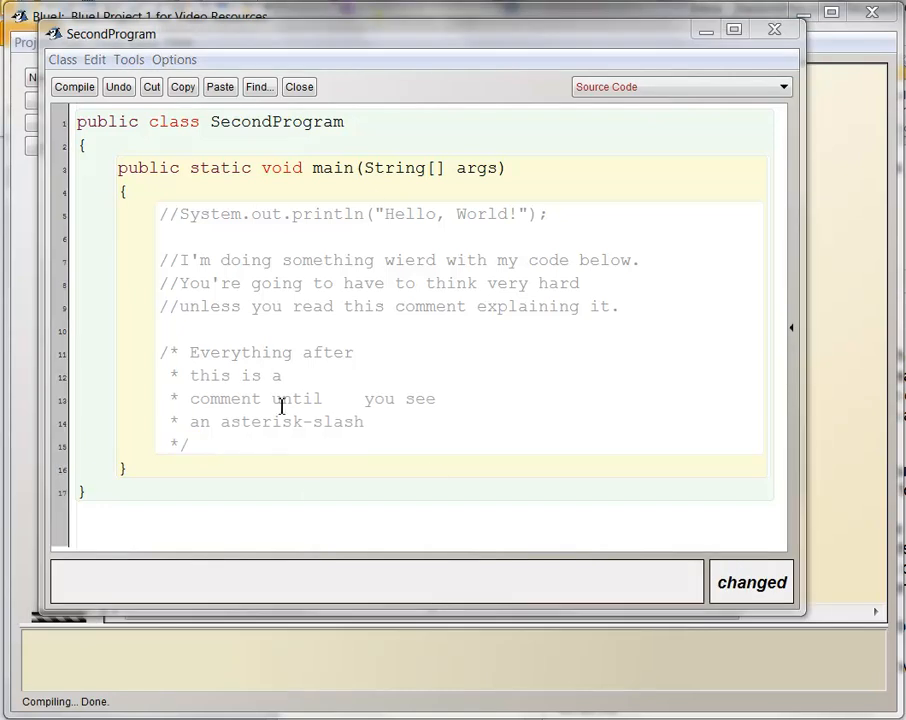
{"action": "mouse_move", "coordinate": [246, 468]}
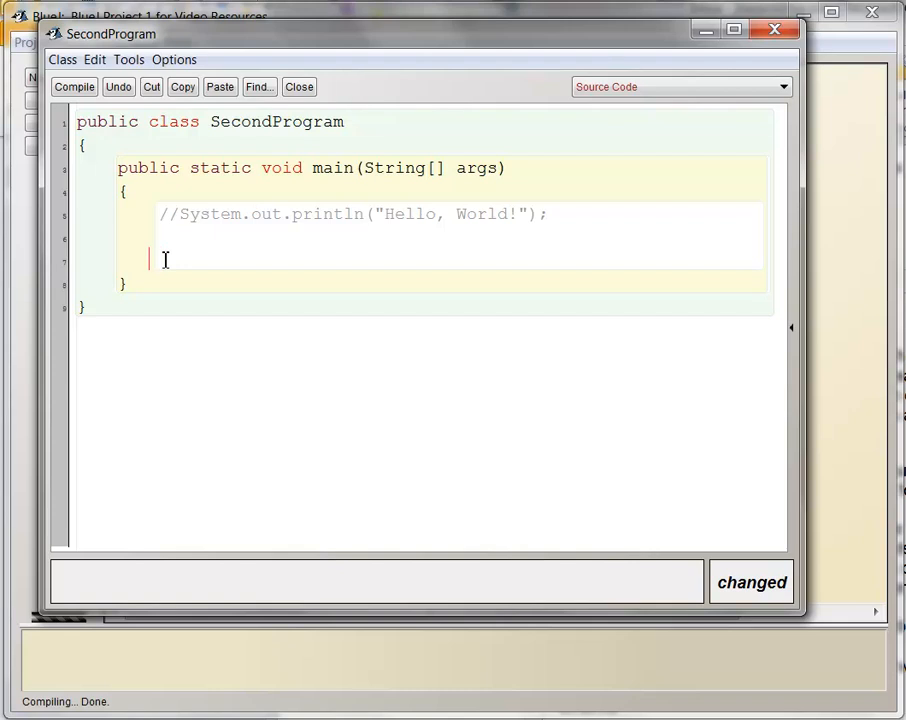
Select the text on the empty line in main where the JFrame statement goes.
{"action": "left_click_drag", "start_coordinate": [180, 212], "coordinate": [464, 212]}
{"action": "type", "text": "JFrame myWindow = new JFrame();"}
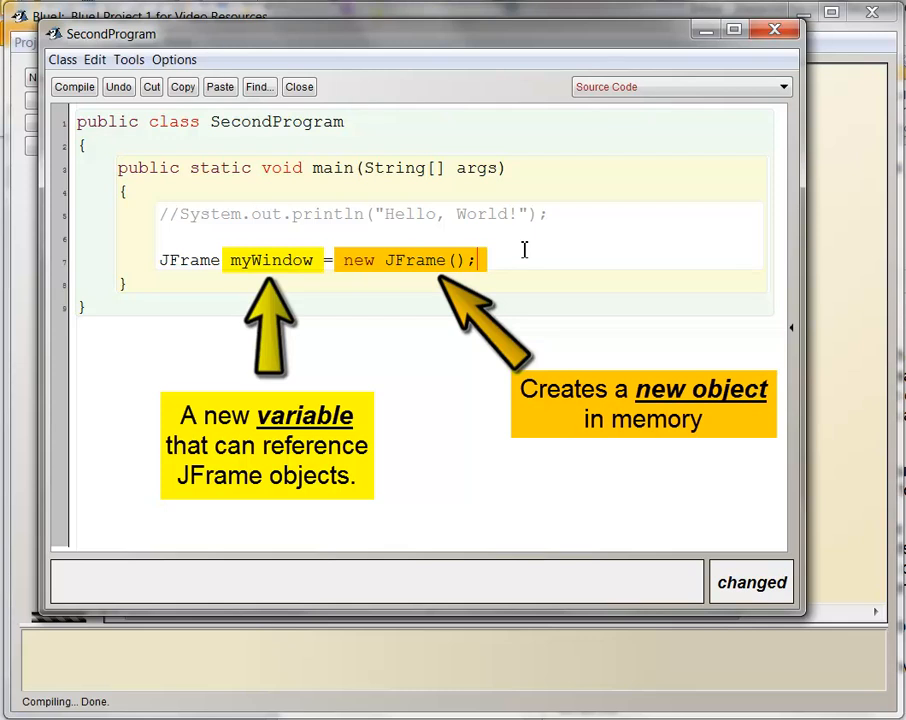
Add JLabel myLabel = new JLabel("This is my great label"); and highlight the JLabel class name.
{"action": "type", "text": "J"}
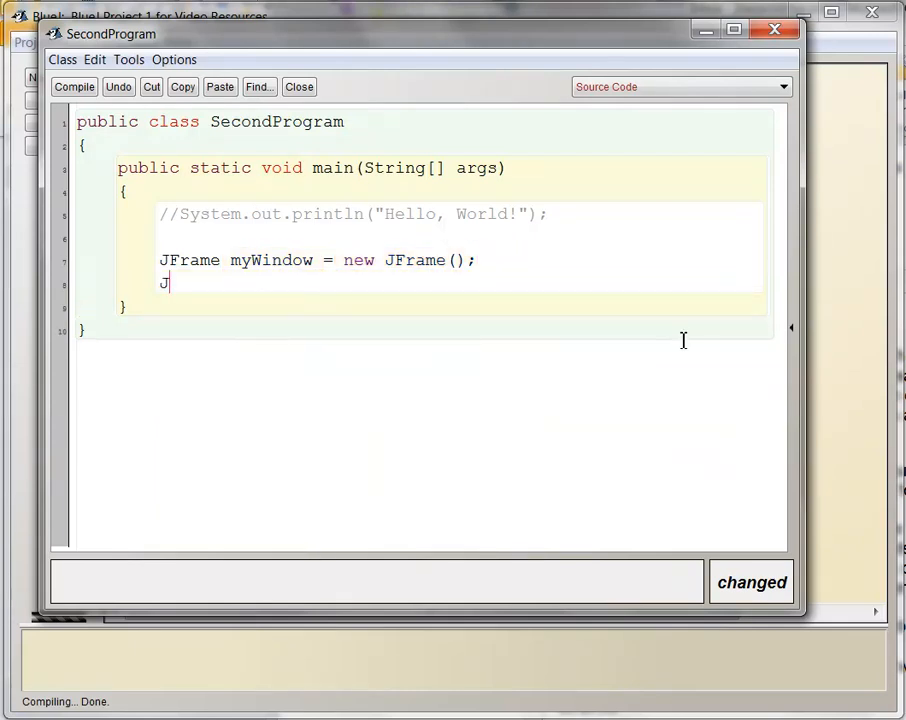
{"action": "type", "text": "Label myLabel = new JLabel(\"This is my great label\");"}
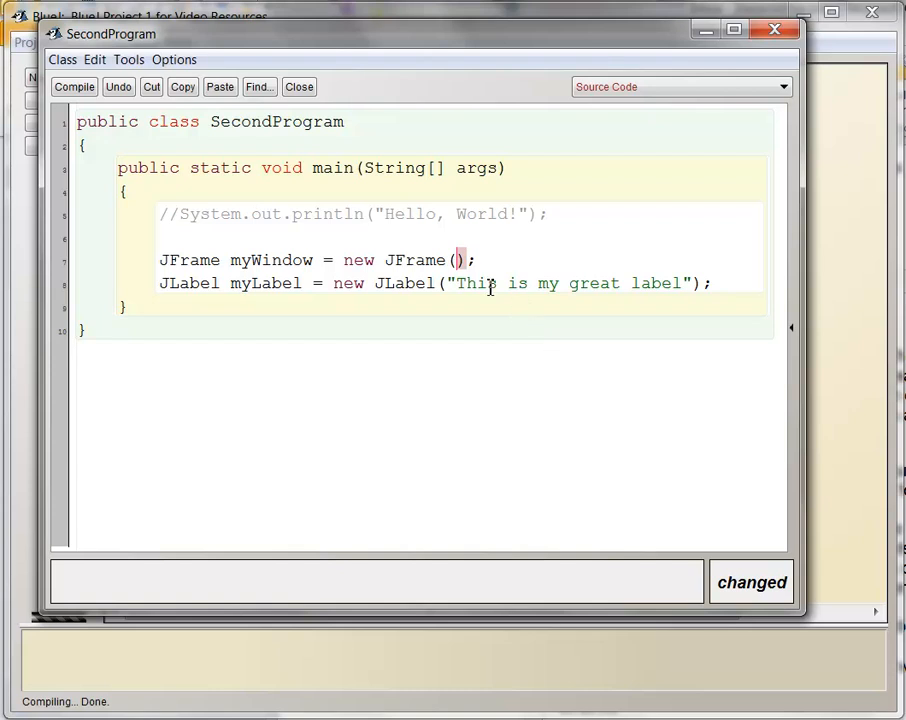
{"action": "mouse_move", "coordinate": [460, 312]}
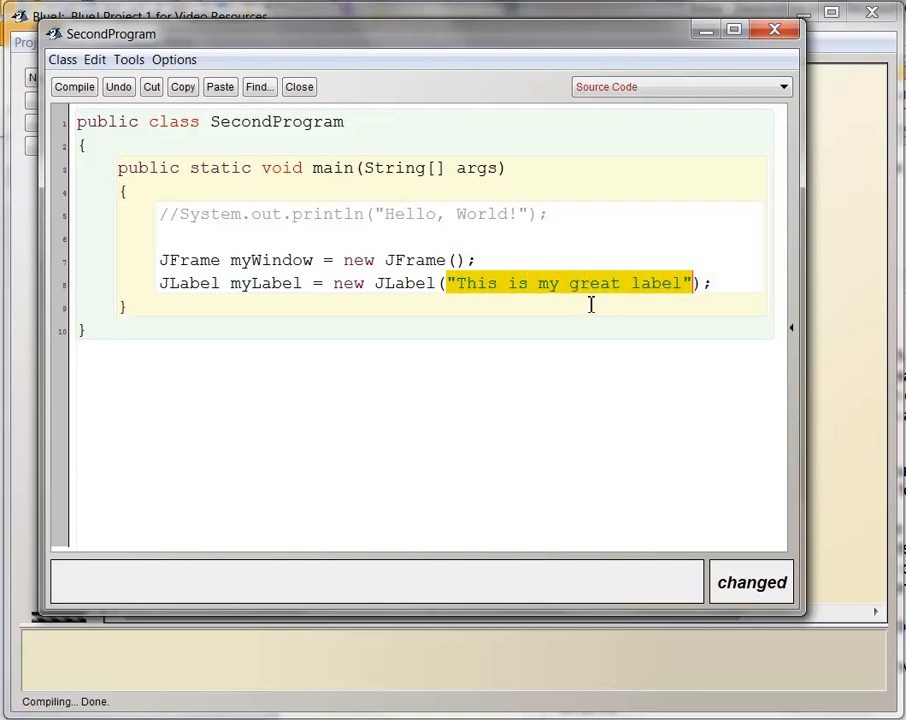
{"action": "mouse_move", "coordinate": [668, 300]}
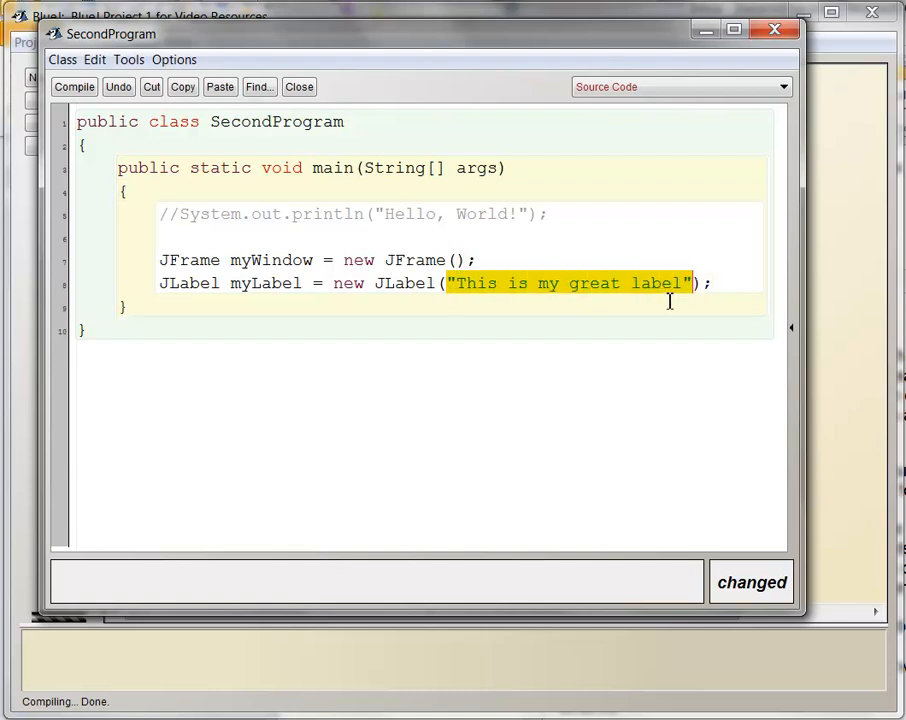
{"action": "left_click", "coordinate": [452, 284]}
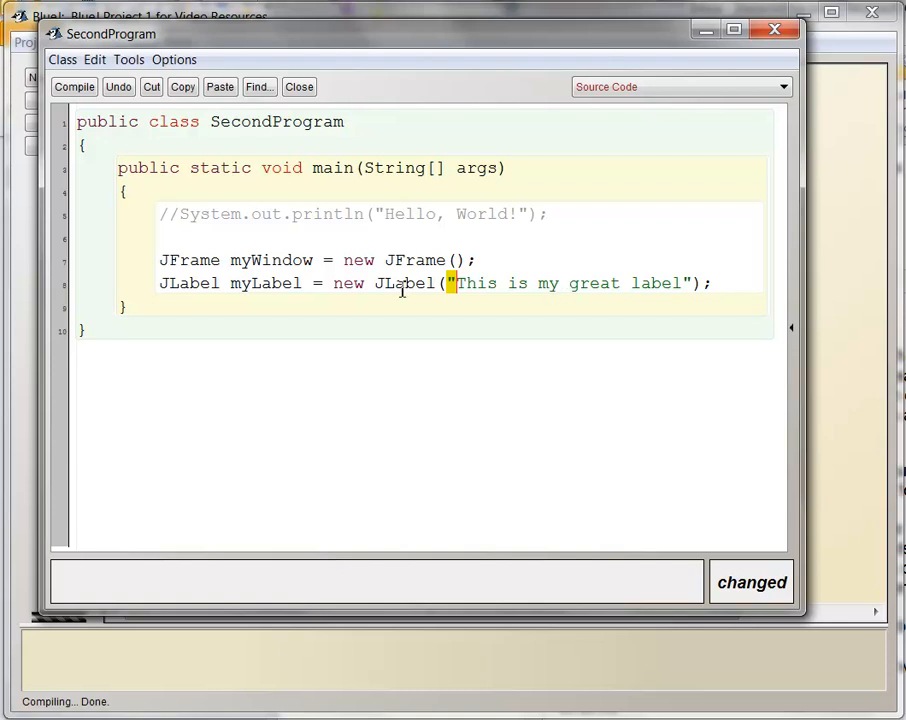
{"action": "double_click", "coordinate": [404, 284]}
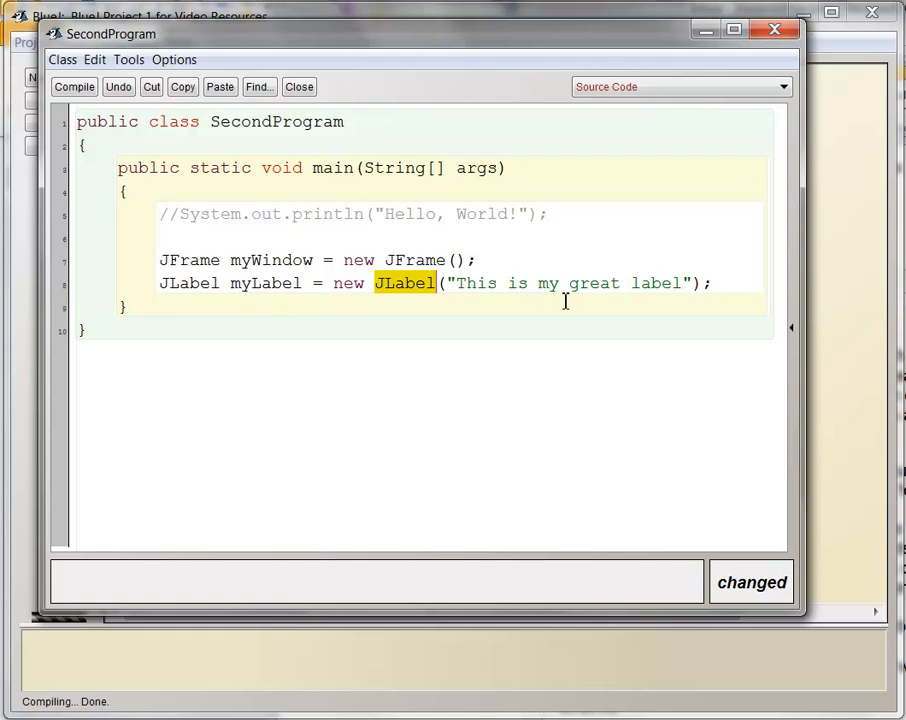
{"action": "type", "text": "myWindow.add(myLabel);"}
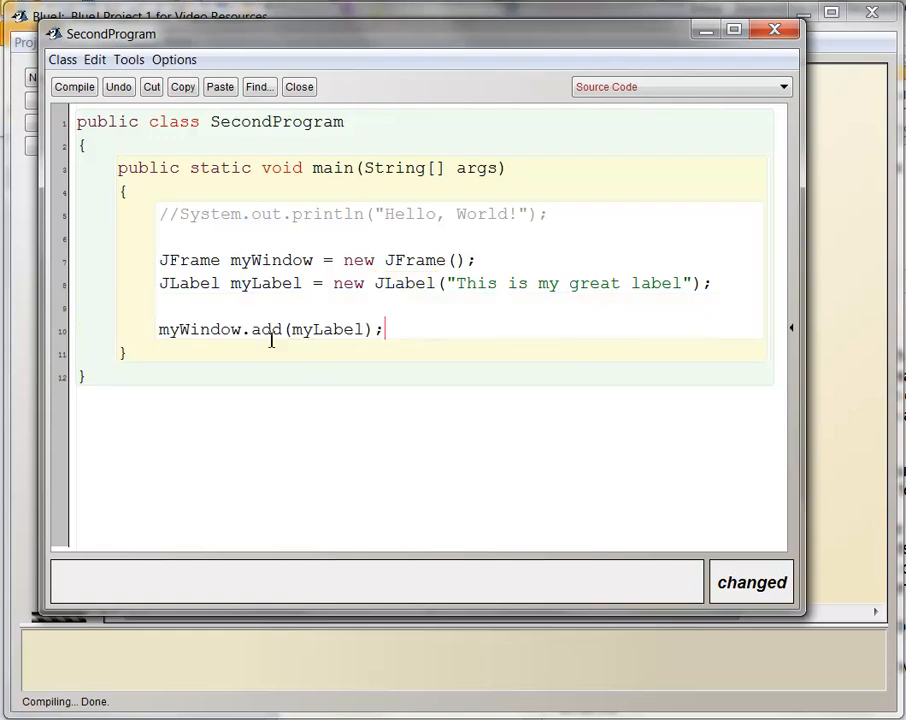
{"action": "double_click", "coordinate": [200, 328]}
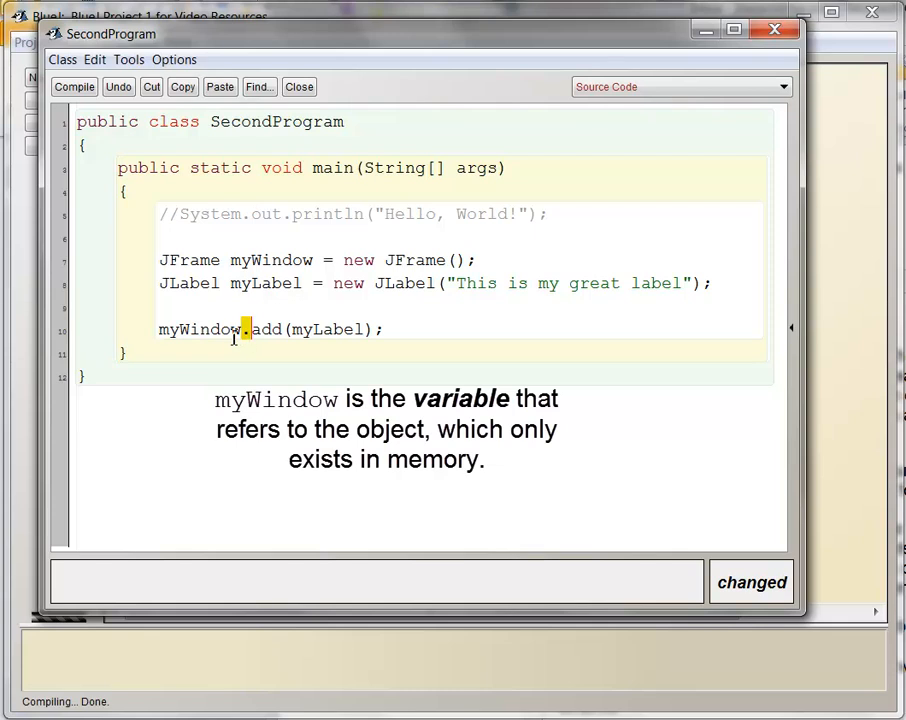
{"action": "double_click", "coordinate": [268, 328]}
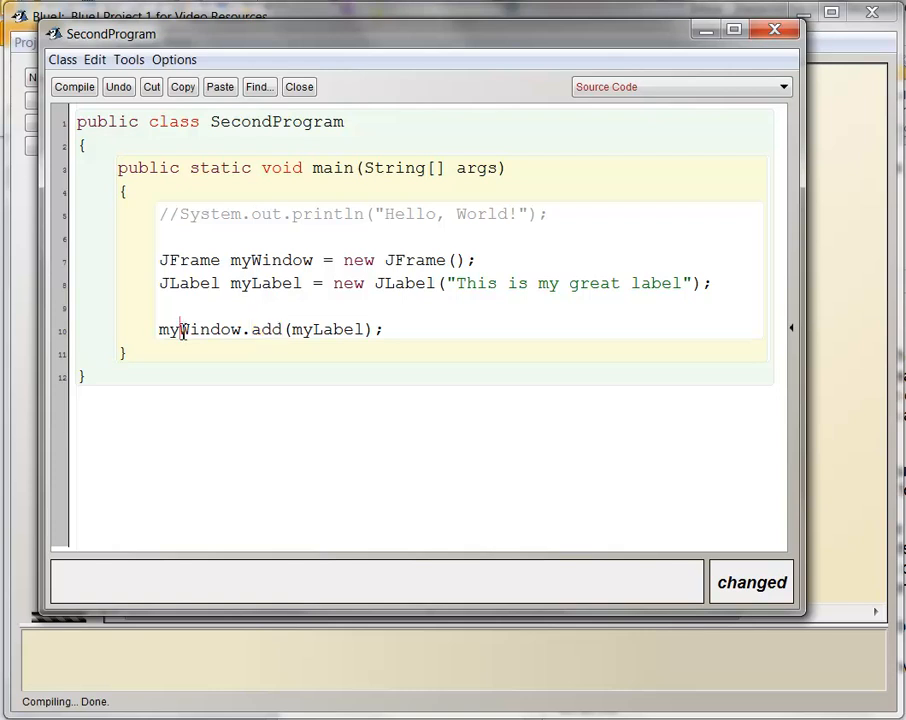
{"action": "double_click", "coordinate": [200, 328]}
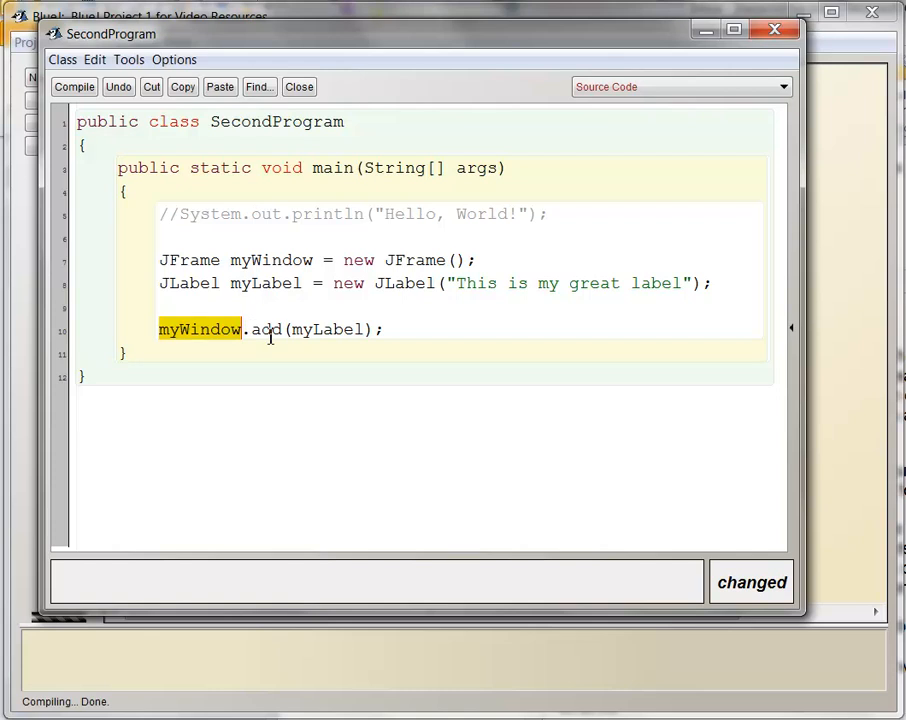
{"action": "double_click", "coordinate": [328, 328]}
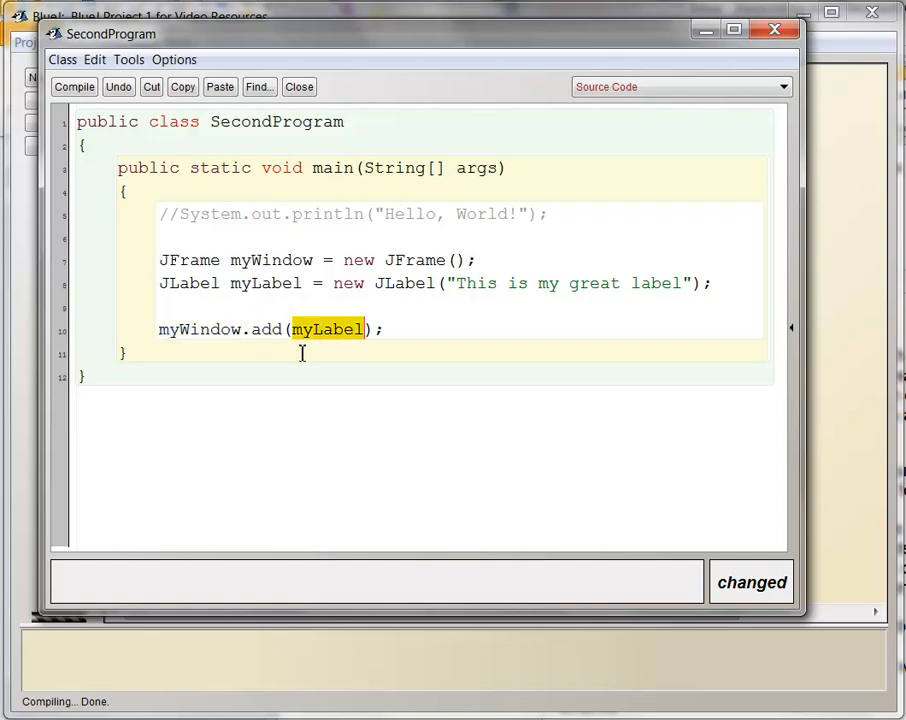
{"action": "mouse_move", "coordinate": [304, 328]}
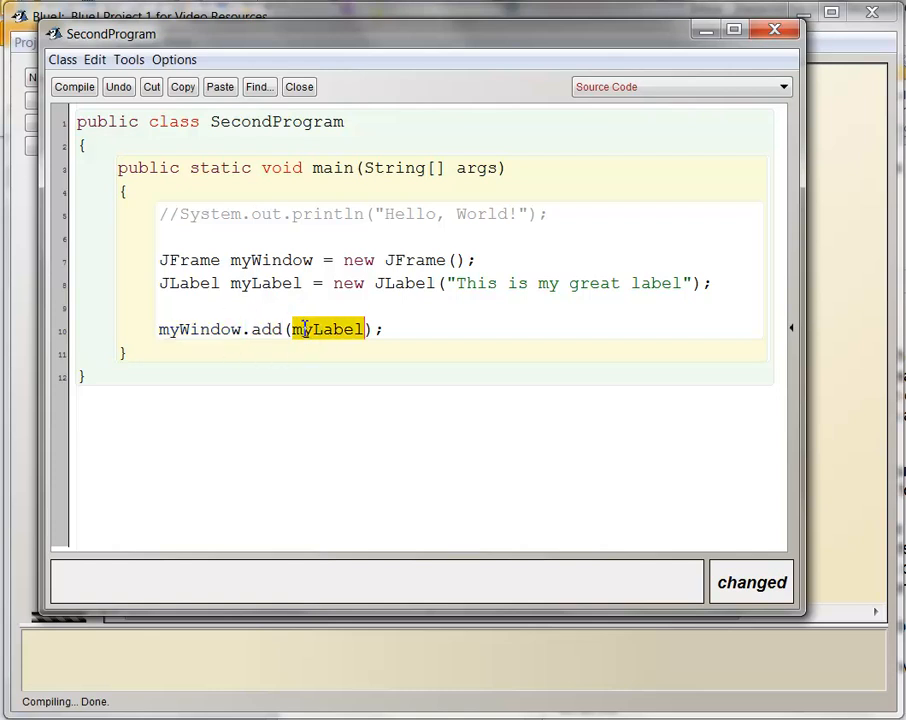
{"action": "left_click", "coordinate": [388, 328]}
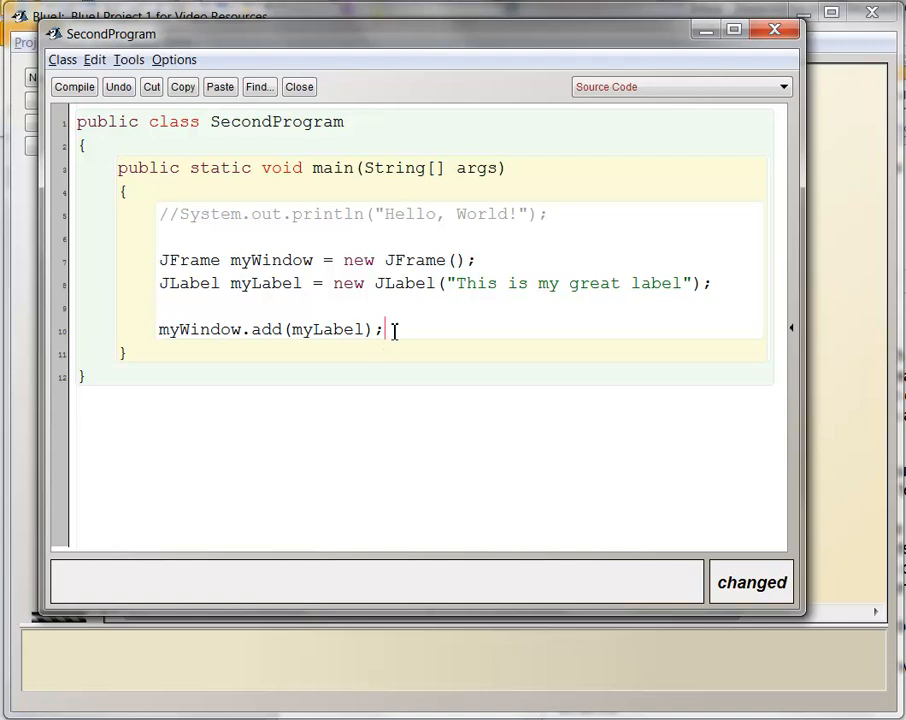
{"action": "double_click", "coordinate": [326, 328]}
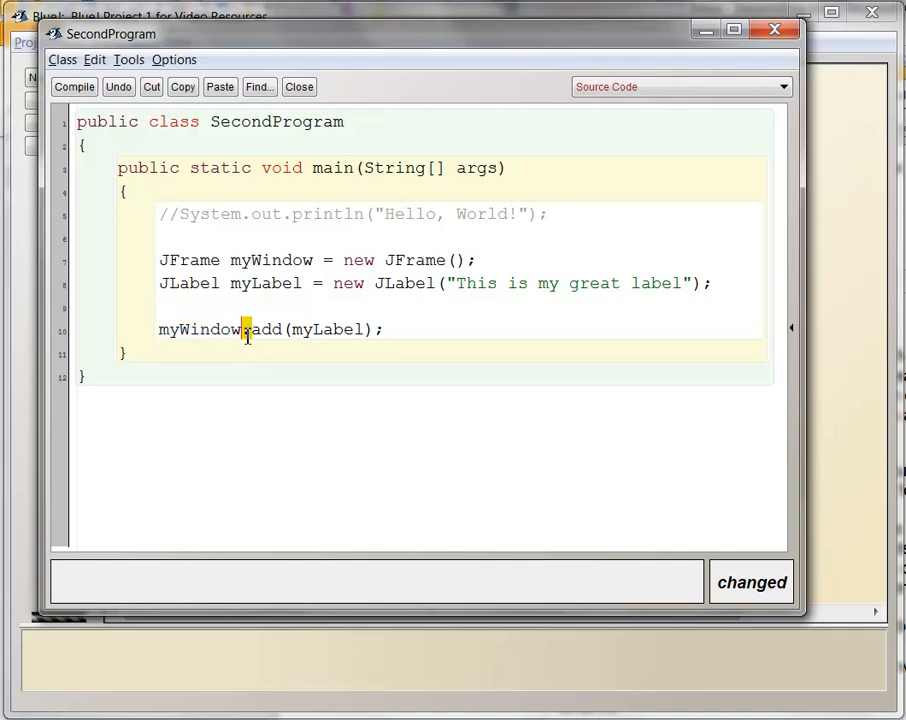
{"action": "double_click", "coordinate": [266, 328]}
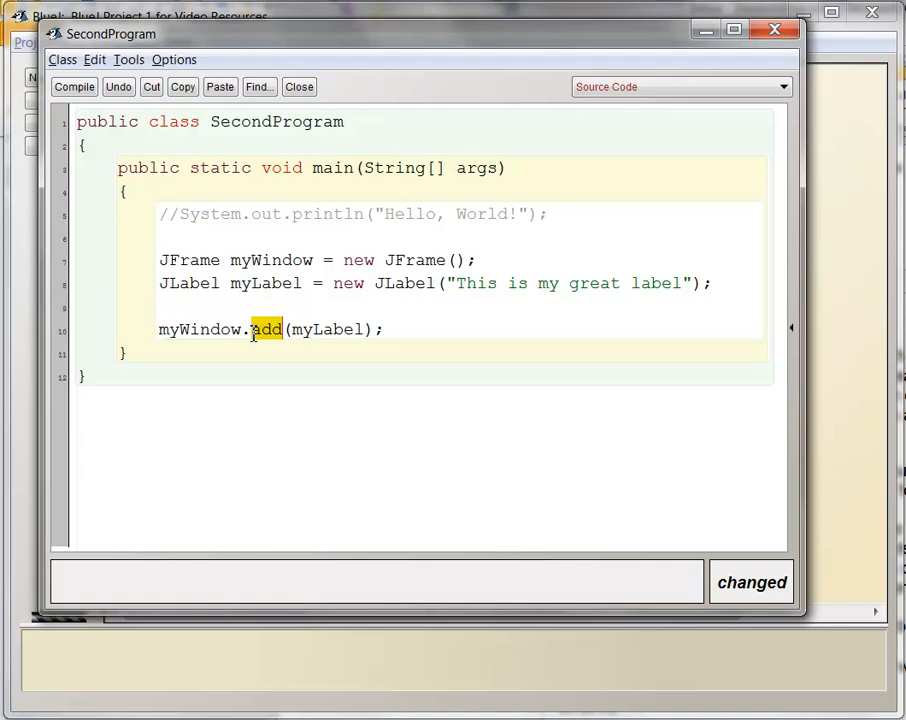
{"action": "mouse_move", "coordinate": [278, 328]}
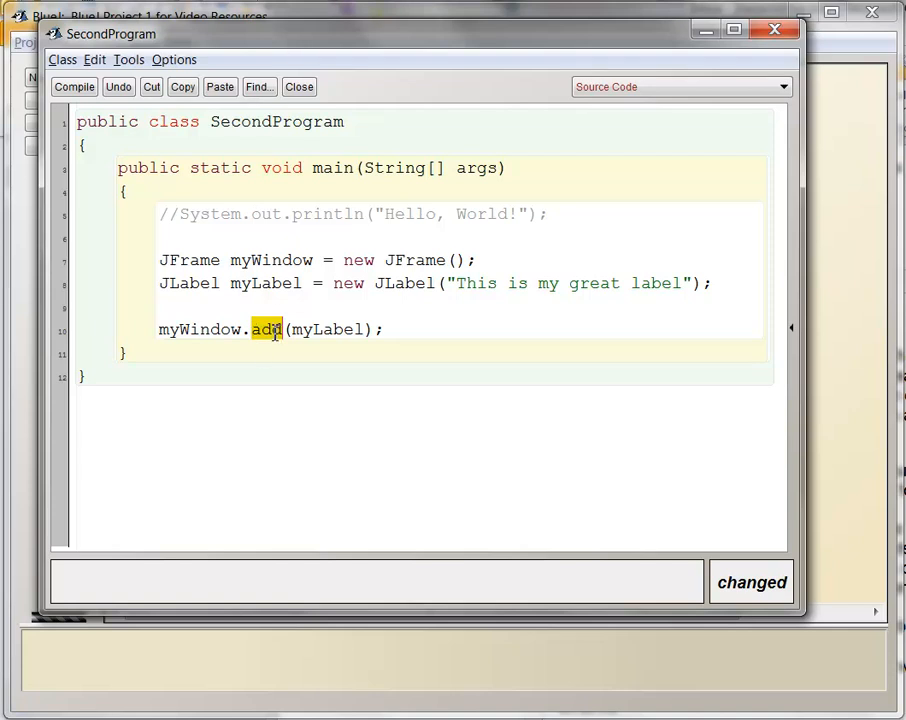
{"action": "double_click", "coordinate": [328, 328]}
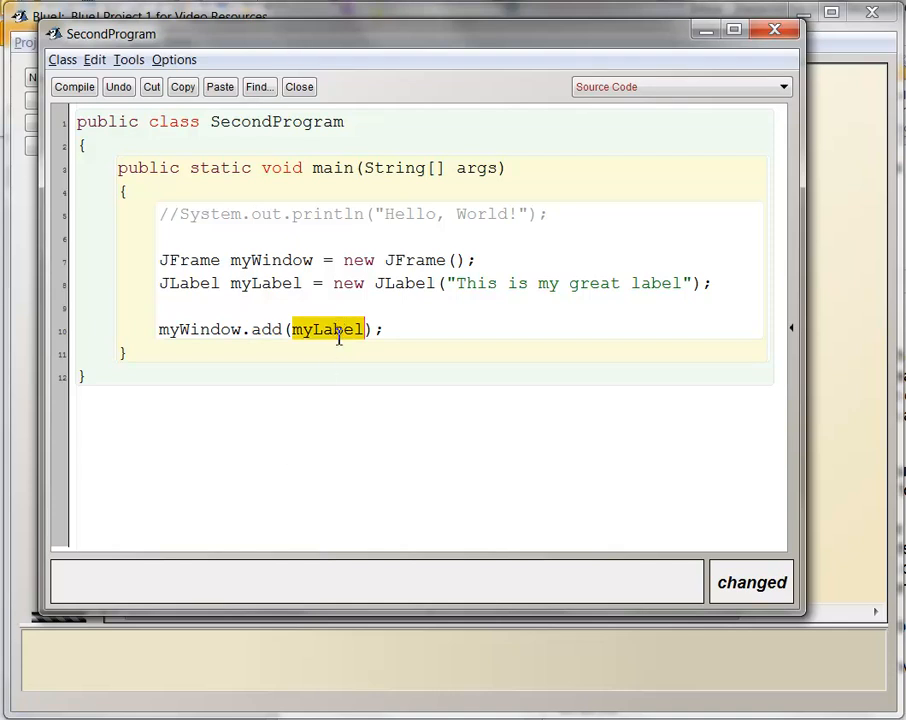
{"action": "double_click", "coordinate": [264, 284]}
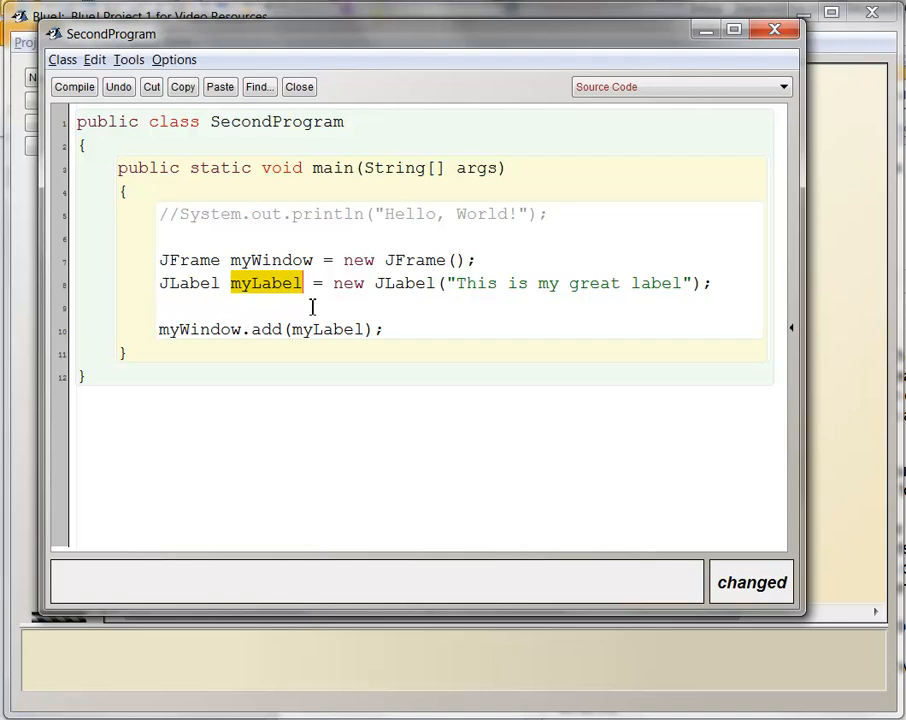
{"action": "double_click", "coordinate": [328, 328]}
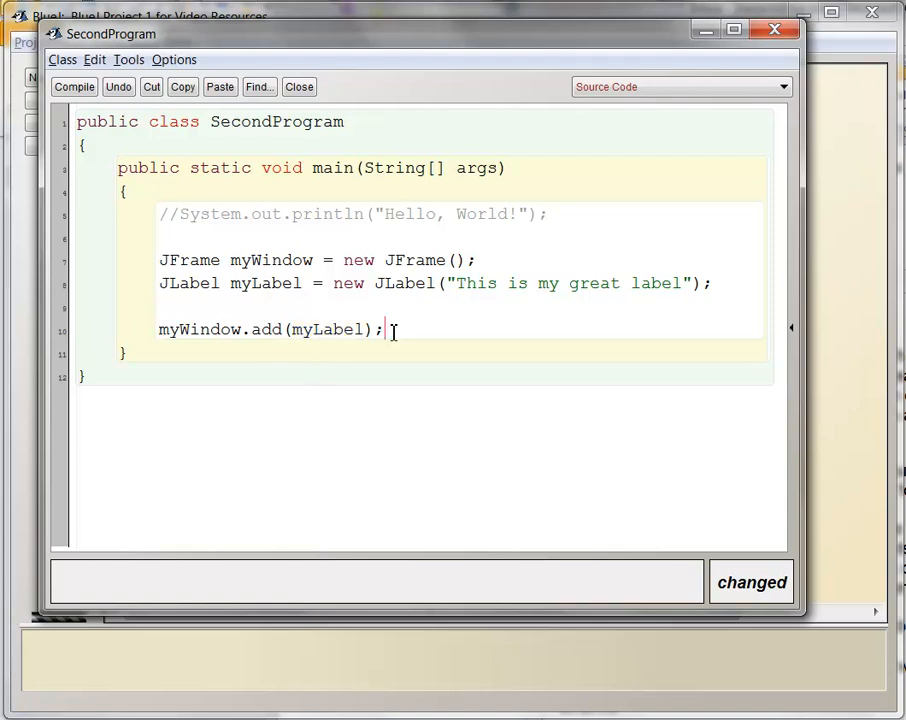
Add myWindow.setSize(500,200); after the add call and point out its parts.
{"action": "type", "text": "myWindow.setSize(500,200);"}
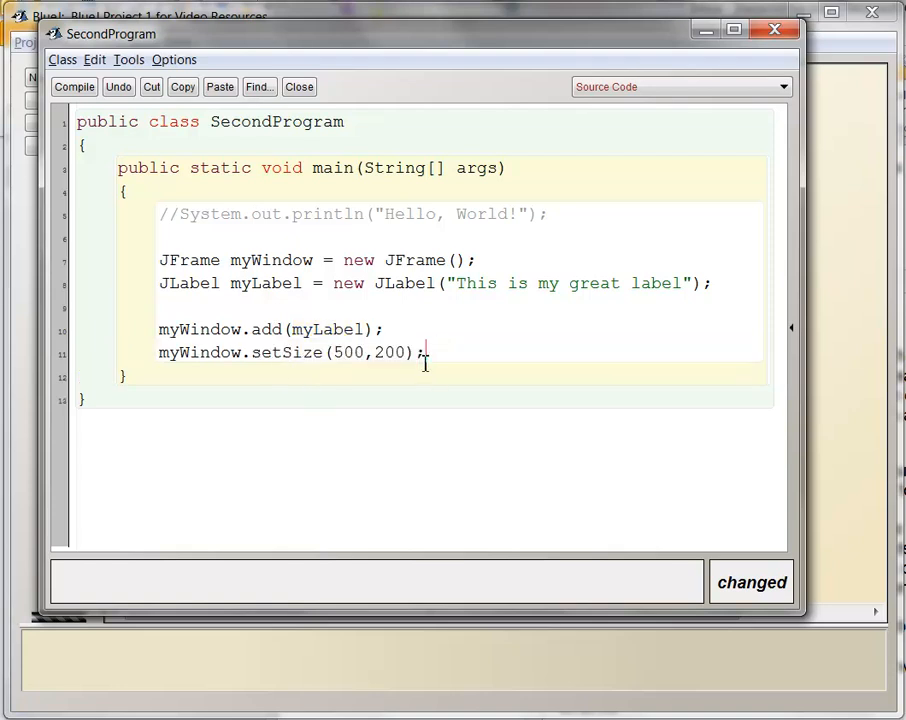
{"action": "double_click", "coordinate": [200, 352]}
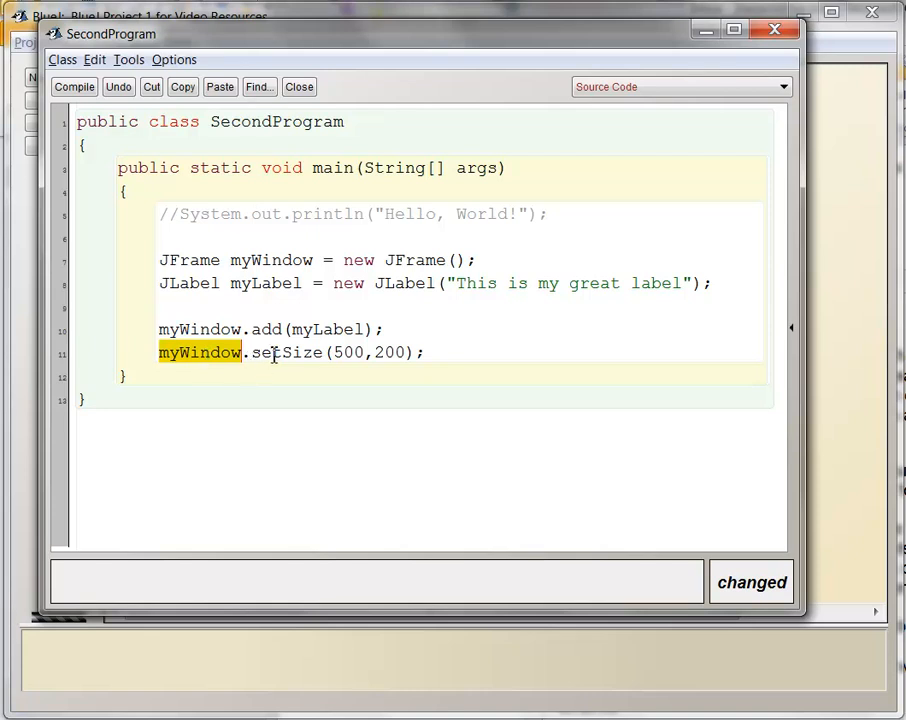
{"action": "double_click", "coordinate": [286, 352]}
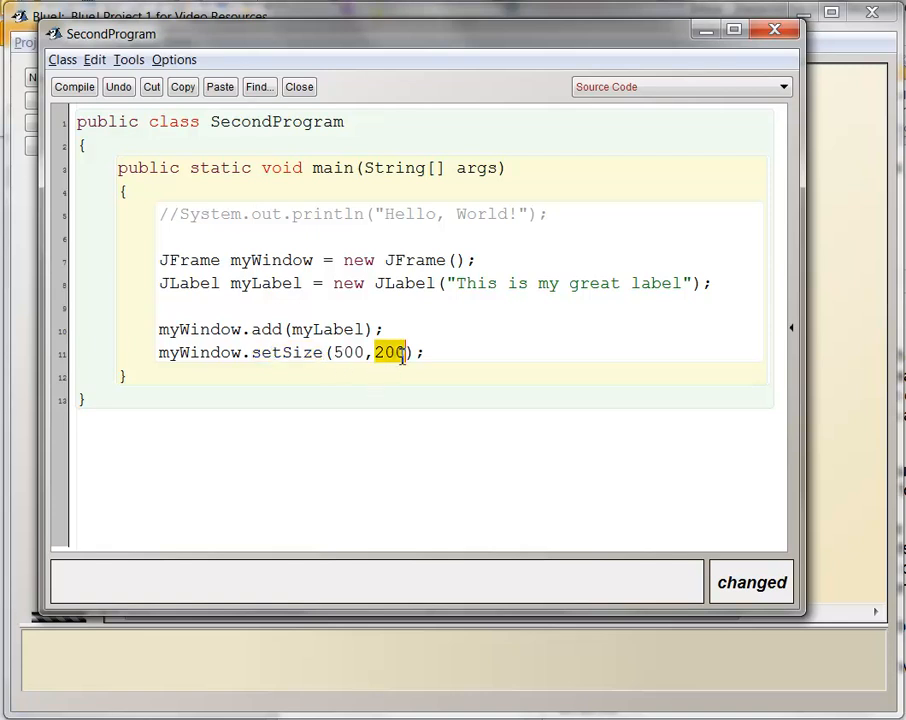
{"action": "double_click", "coordinate": [288, 352]}
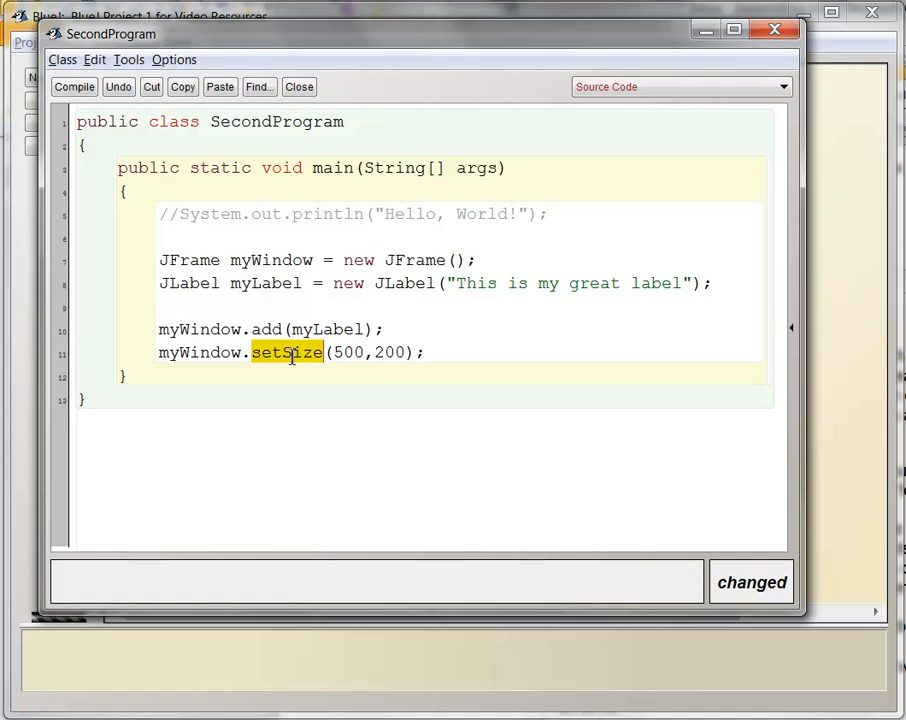
{"action": "mouse_move", "coordinate": [228, 352]}
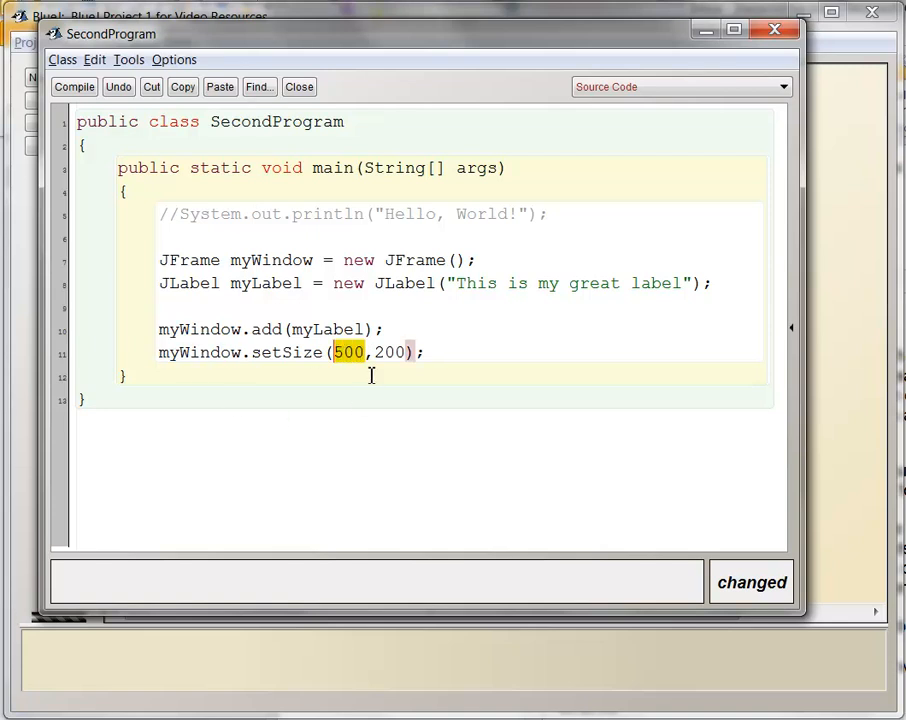
Add myWindow.setVisible(true); below the setSize line.
{"action": "double_click", "coordinate": [390, 352]}
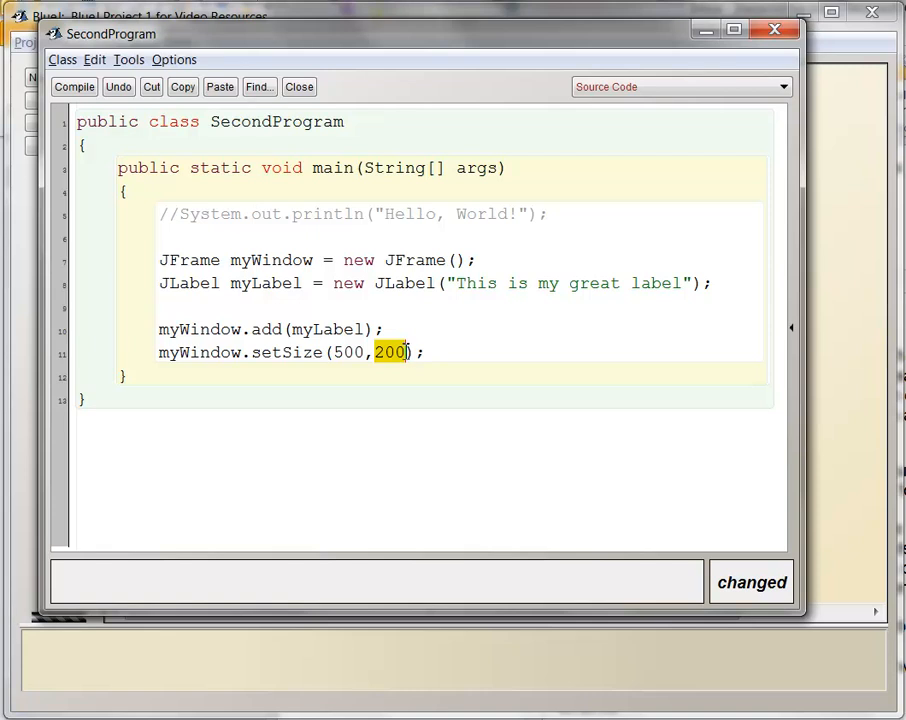
{"action": "left_click", "coordinate": [432, 352]}
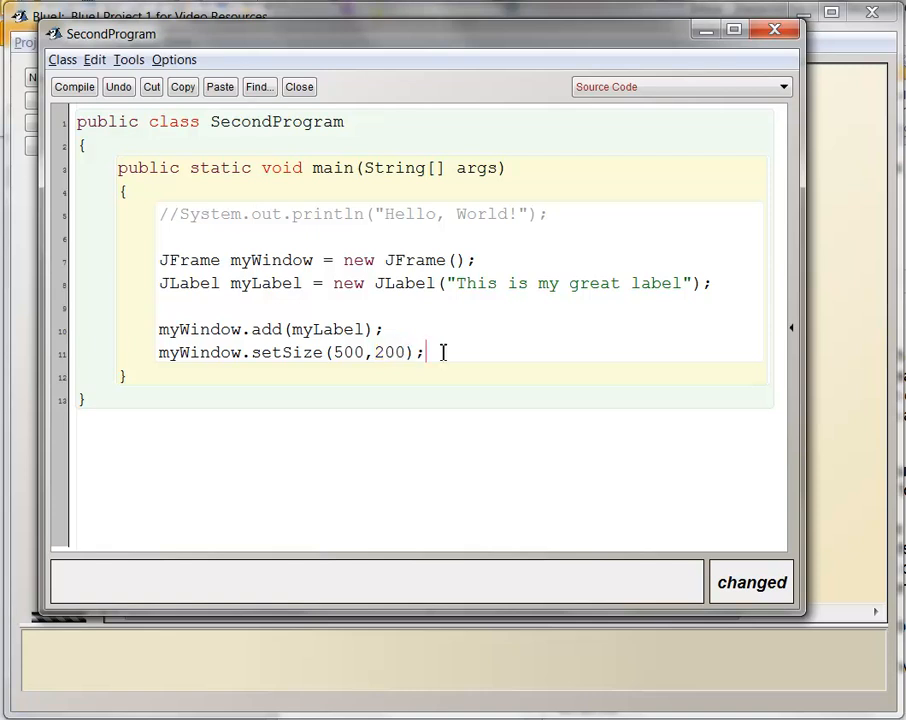
{"action": "type", "text": "myWindow.setVisible(true);"}
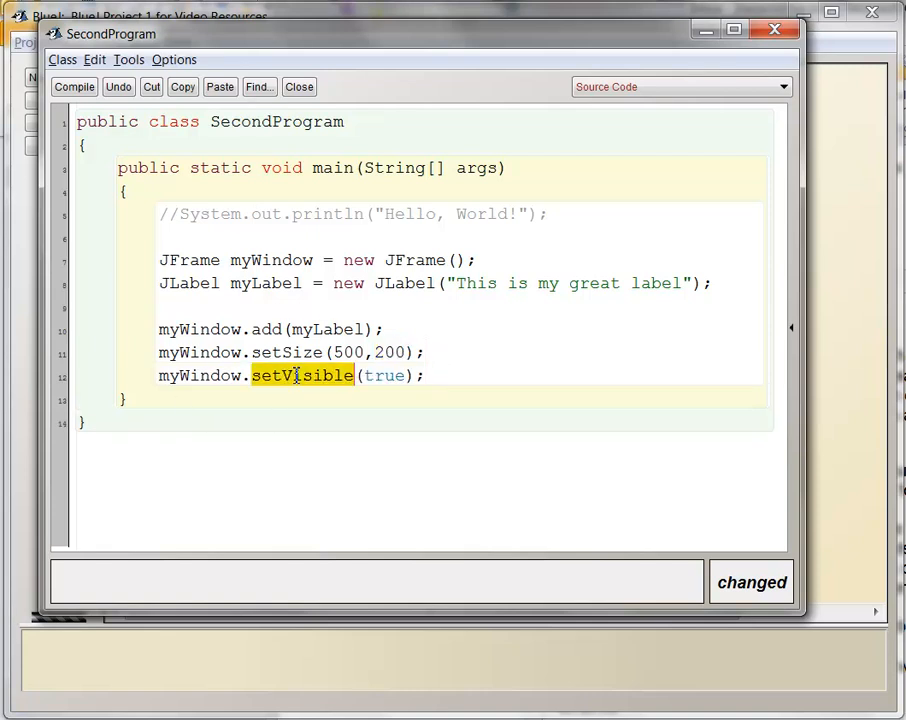
{"action": "double_click", "coordinate": [200, 376]}
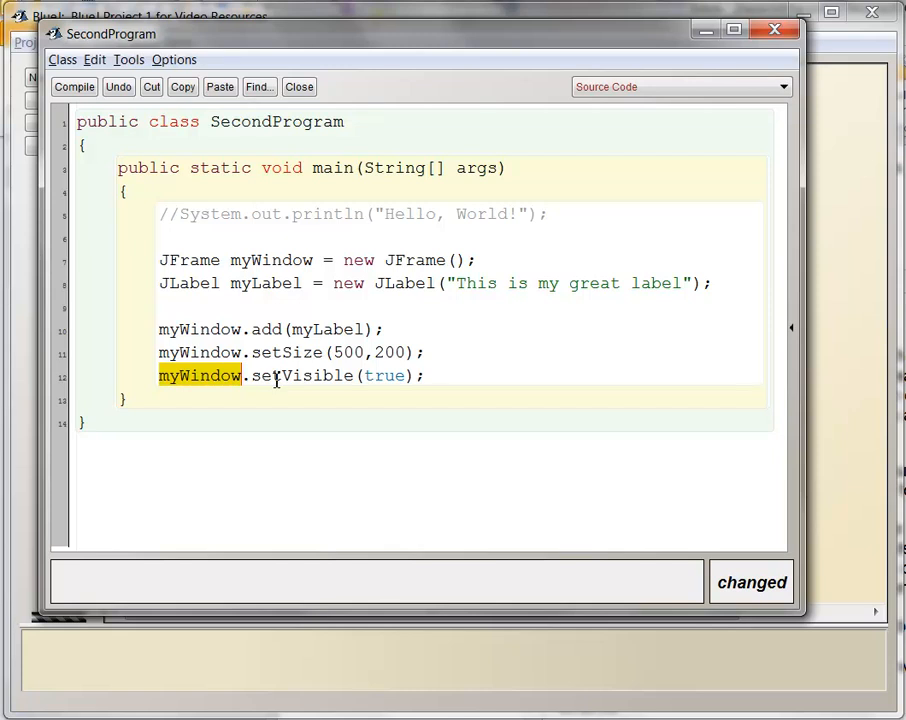
Change the setVisible argument to false, then restore it to true.
{"action": "double_click", "coordinate": [300, 376]}
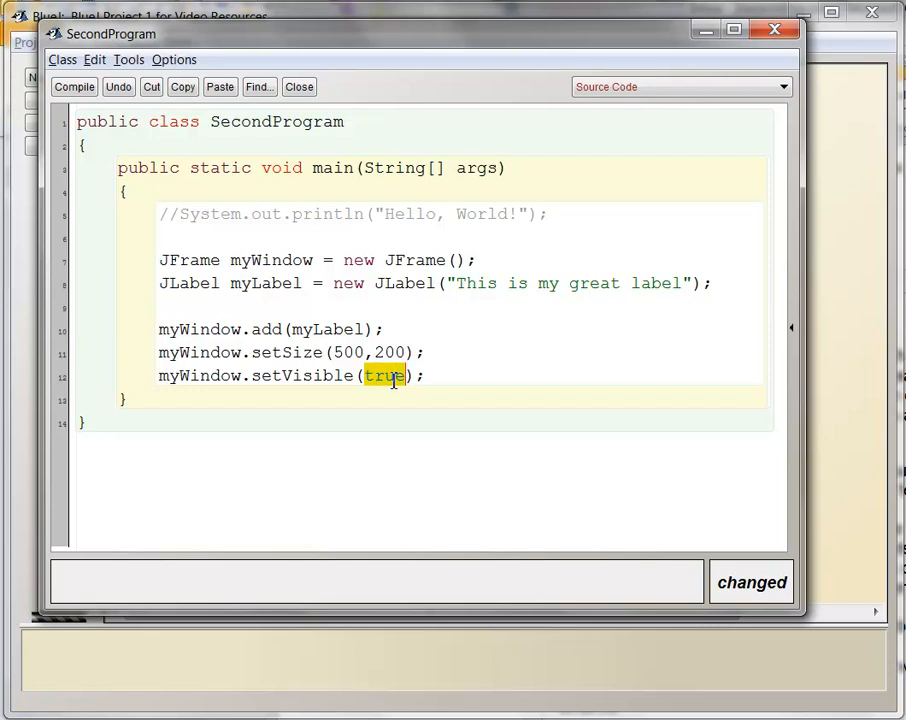
{"action": "type", "text": "false"}
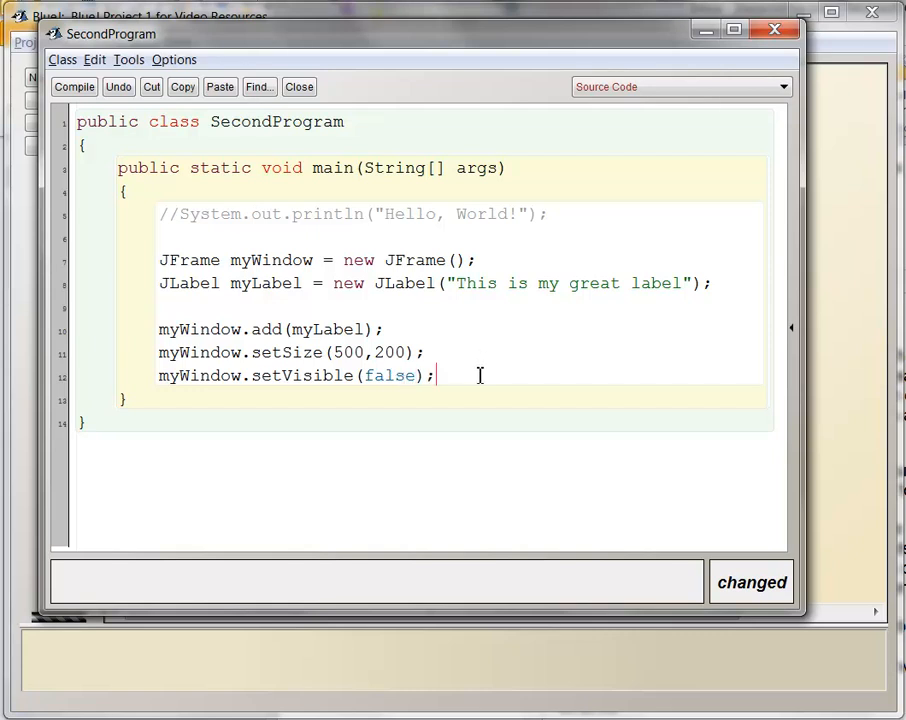
{"action": "mouse_move", "coordinate": [356, 376]}
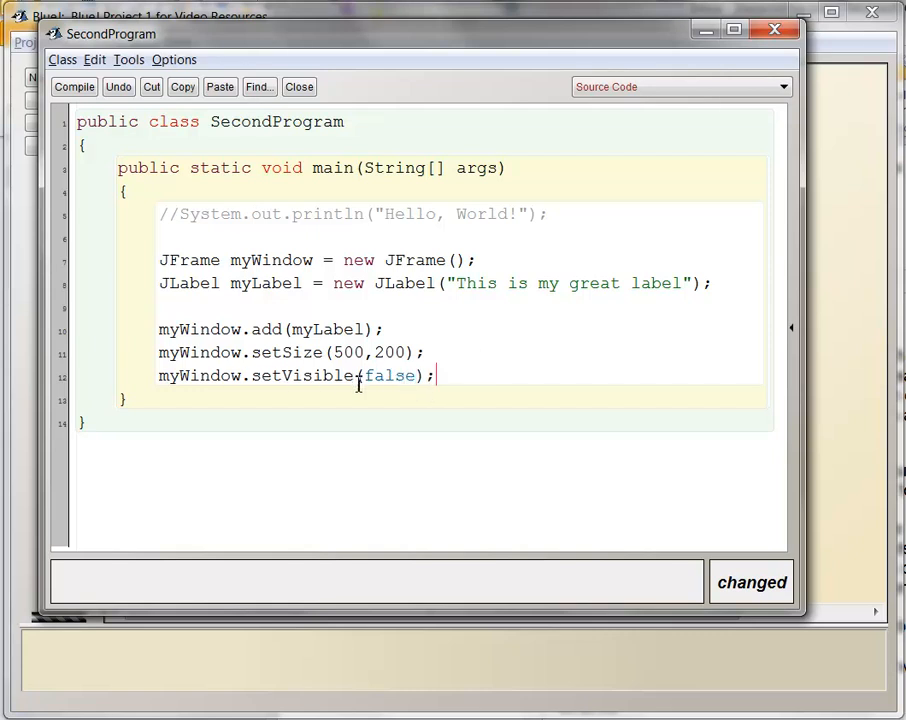
{"action": "double_click", "coordinate": [368, 376]}
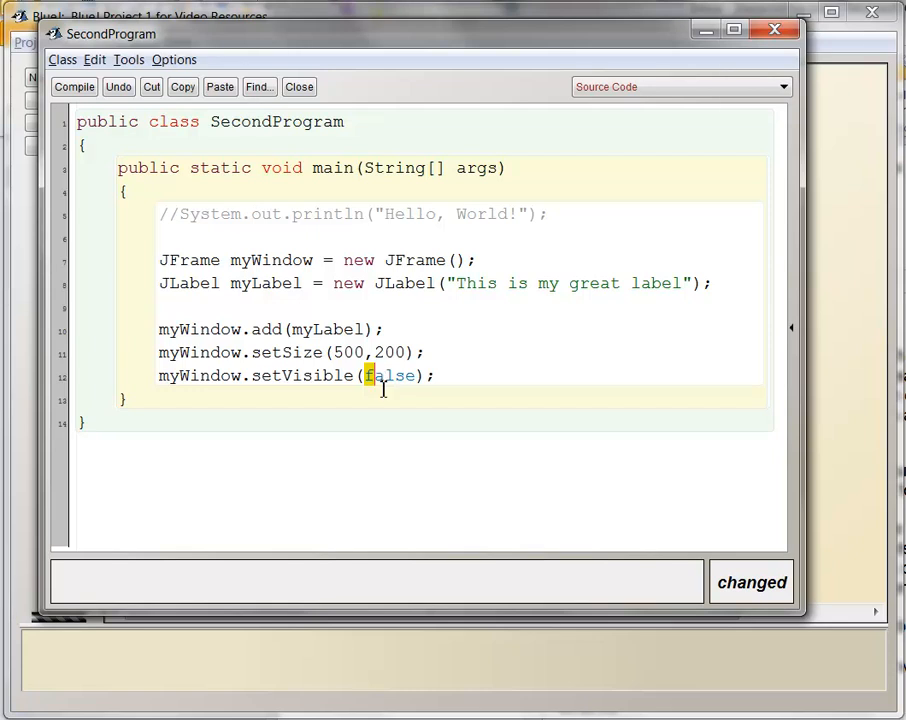
{"action": "type", "text": "tr"}
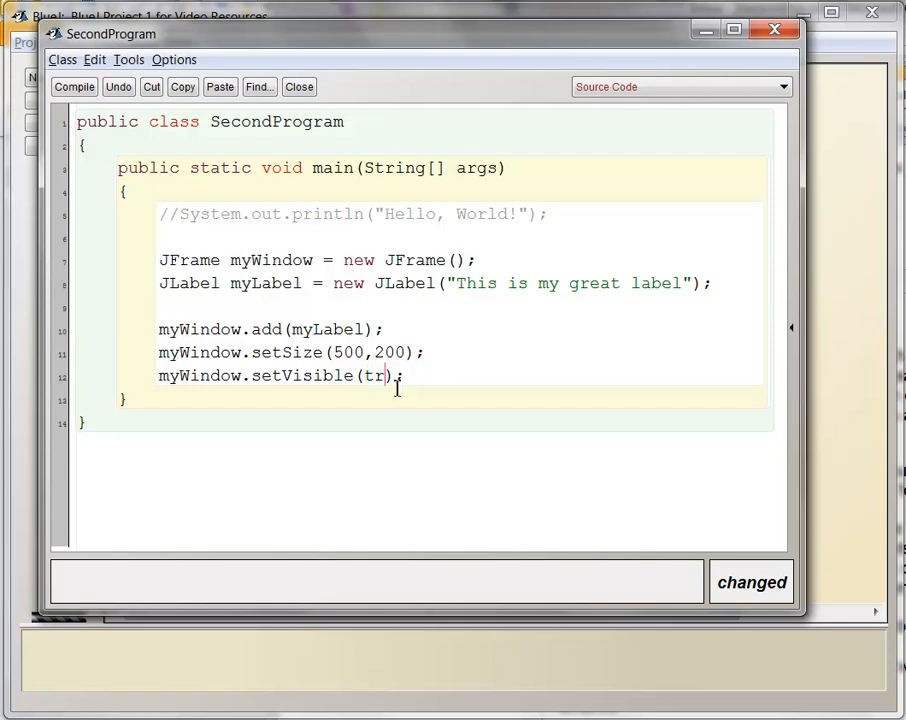
{"action": "type", "text": "ue"}
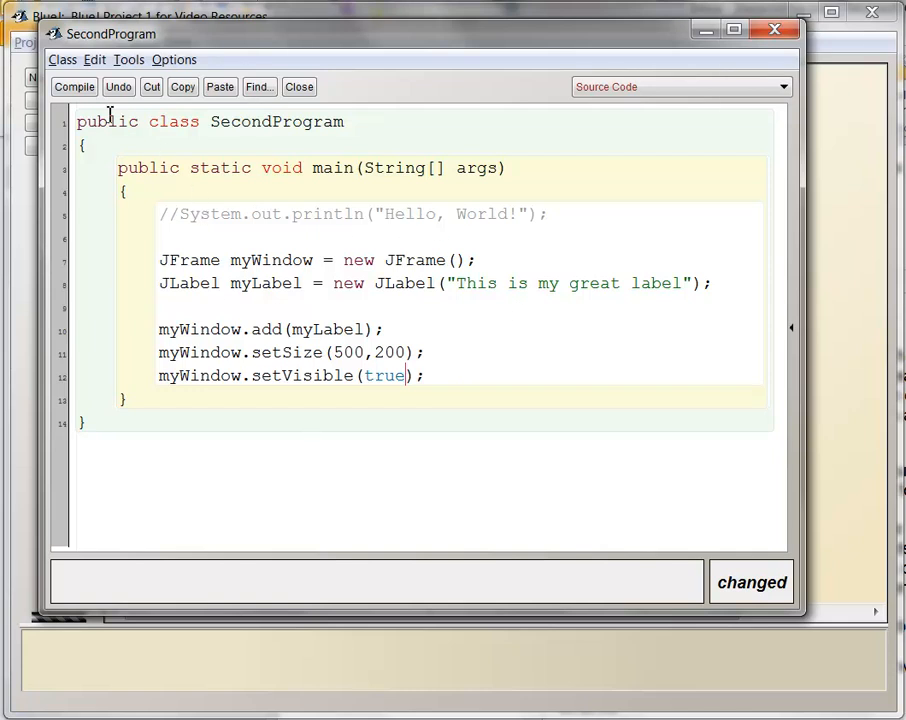
Add import javax.swing.JFrame; and import javax.swing.JLabel; at the top, then close the source.
{"action": "left_click", "coordinate": [72, 86]}
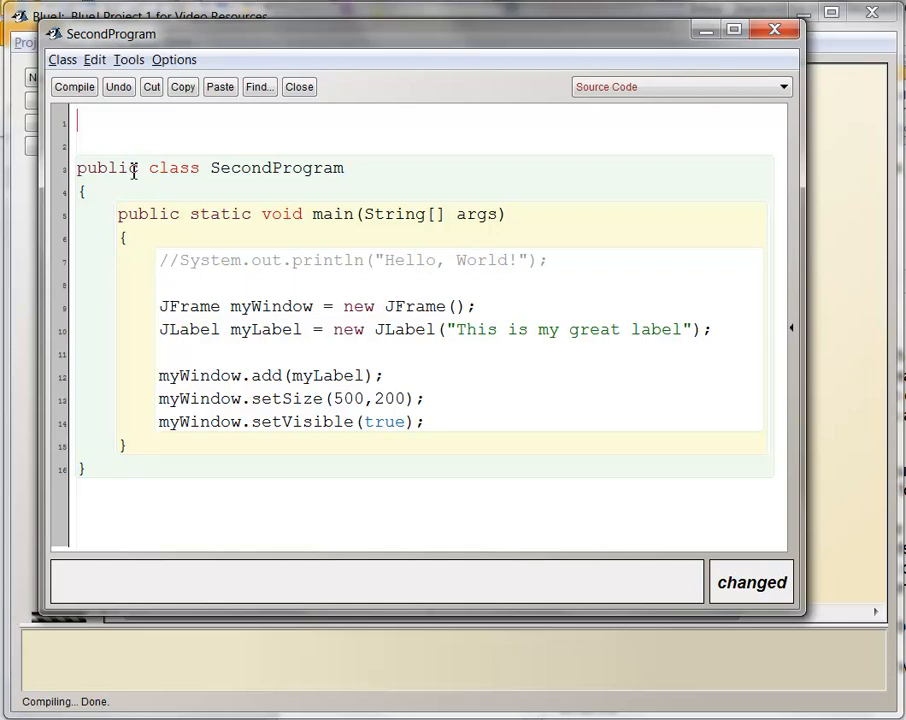
{"action": "type", "text": "import"}
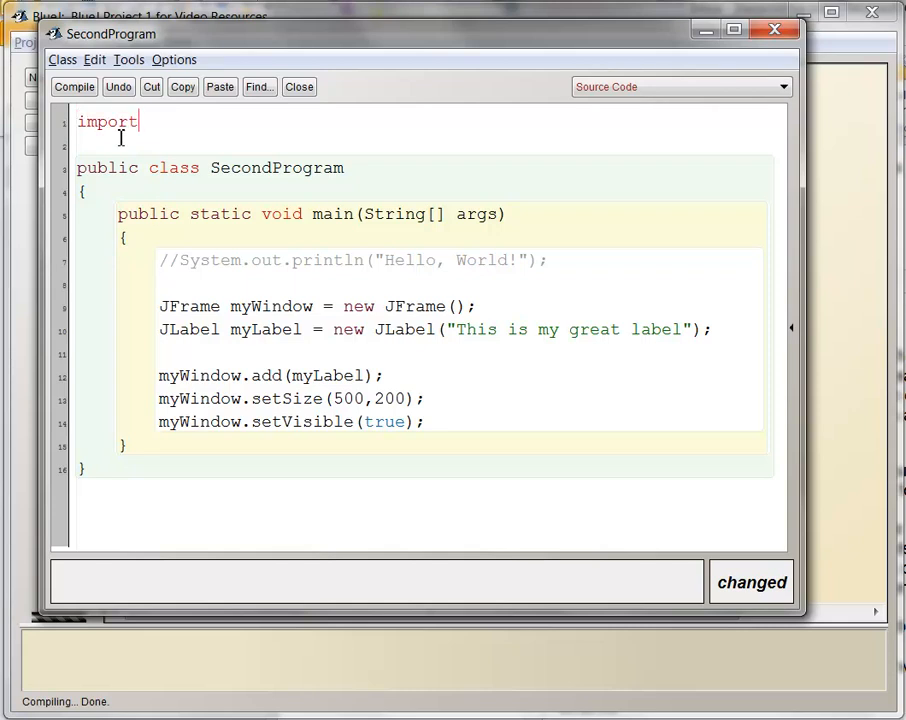
{"action": "type", "text": "javax.swing.JFrame;"}
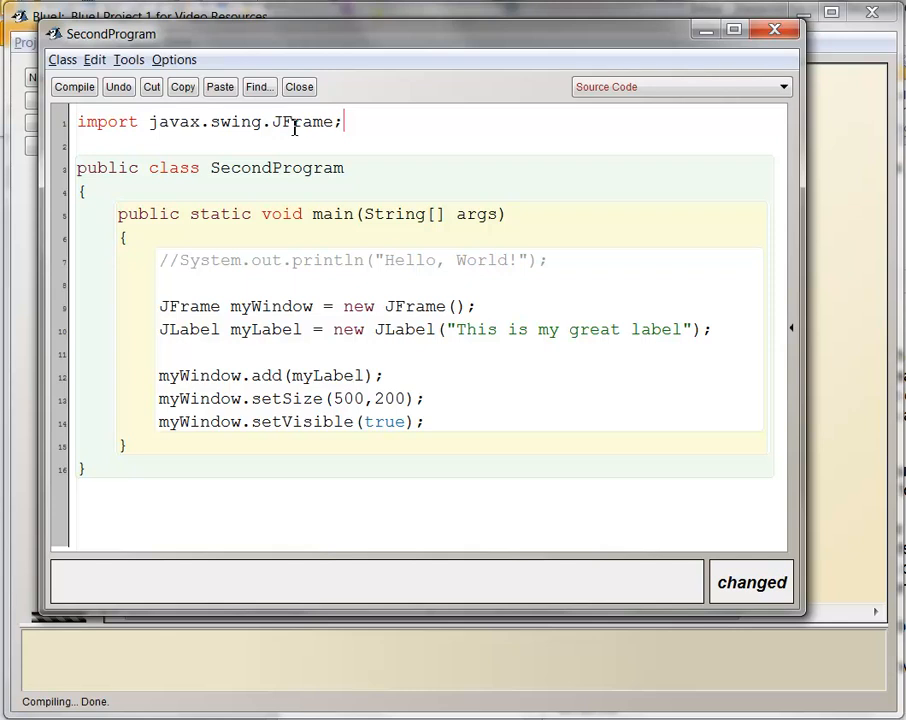
{"action": "type", "text": "import javax.swing.JLabel;"}
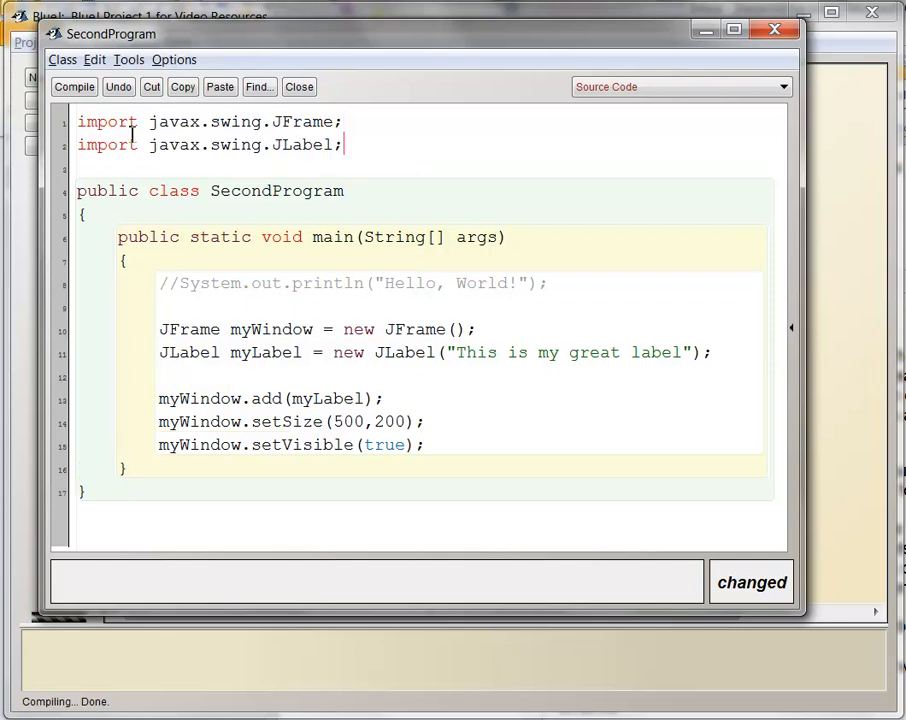
{"action": "left_click", "coordinate": [74, 86]}
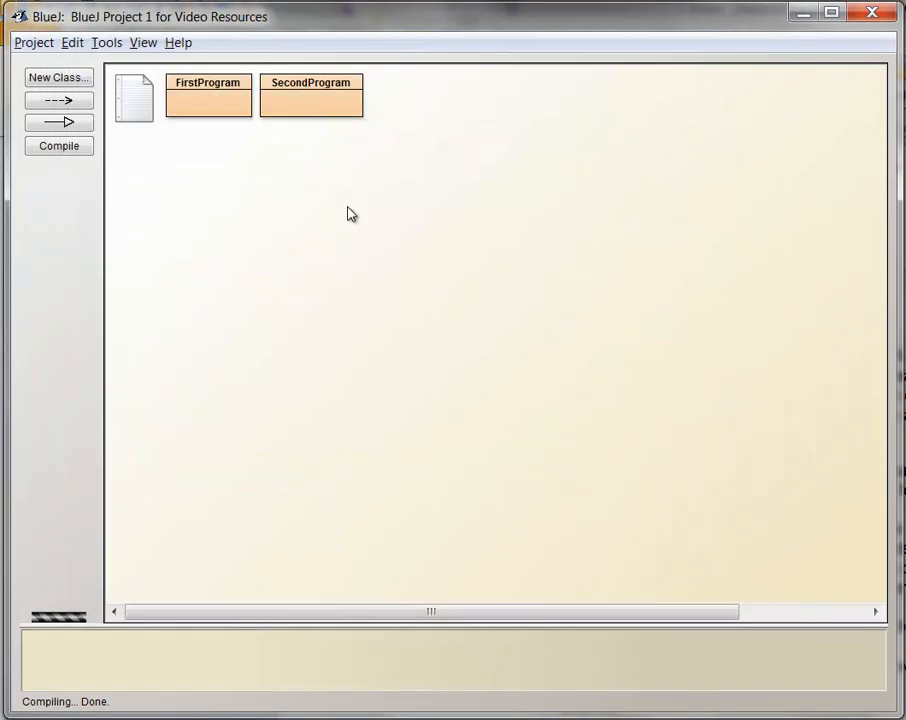
{"action": "right_click", "coordinate": [312, 96]}
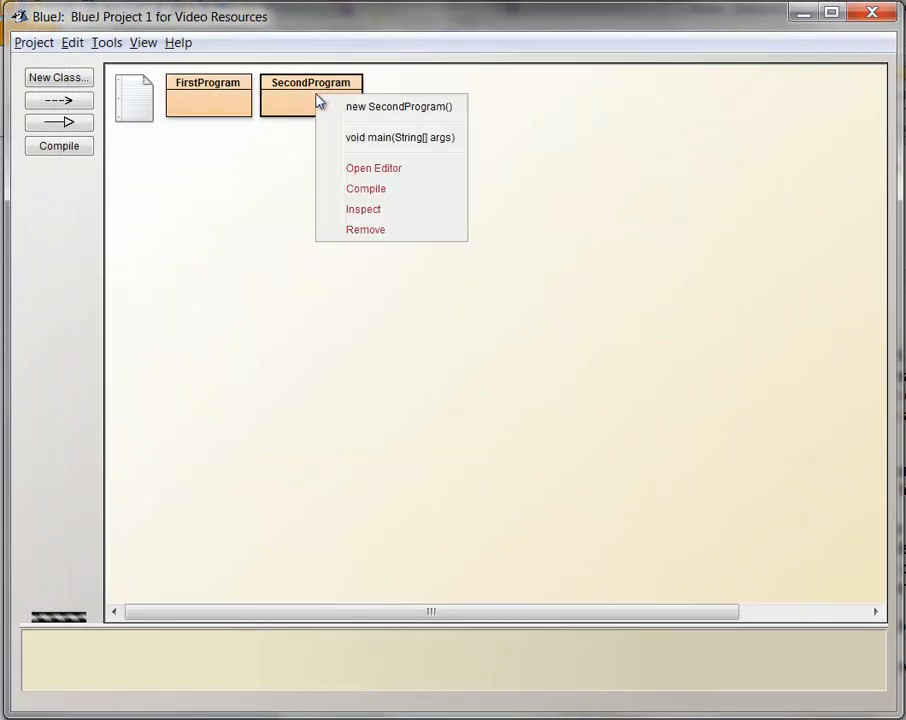
{"action": "left_click", "coordinate": [400, 136]}
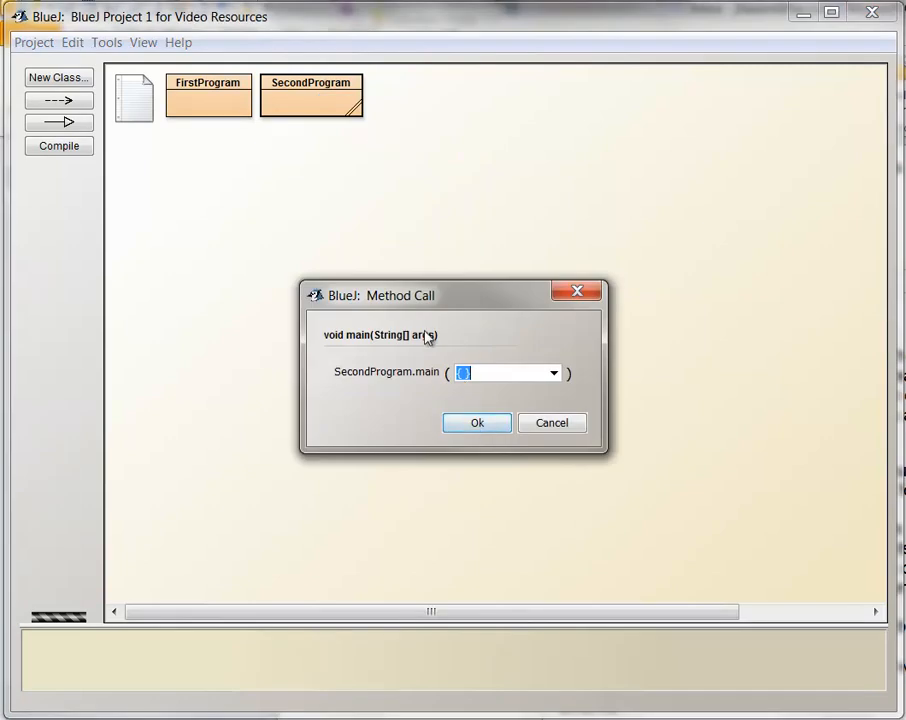
{"action": "left_click", "coordinate": [476, 422]}
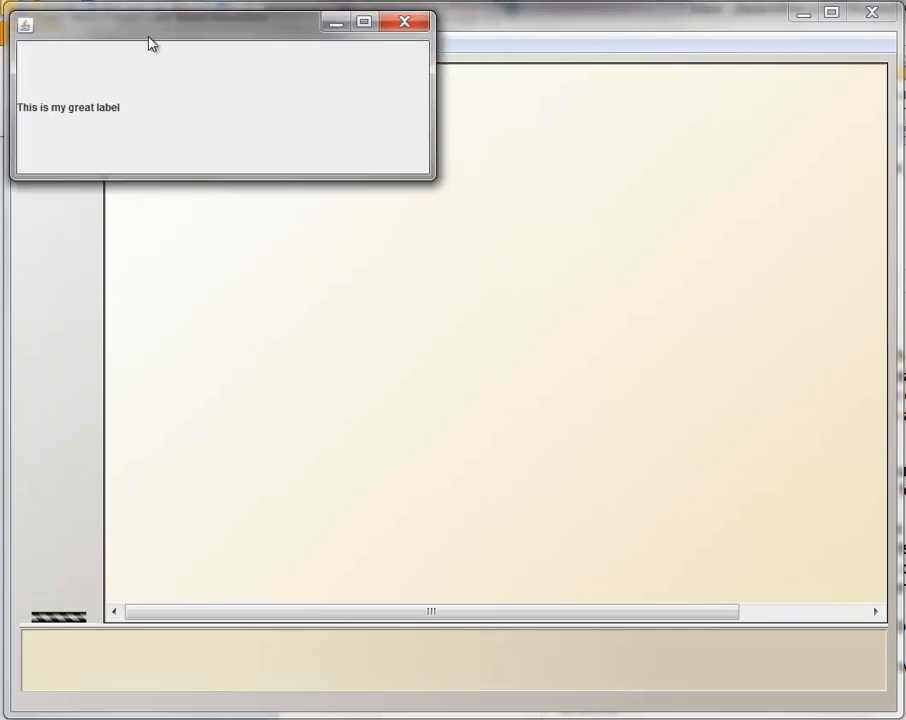
{"action": "mouse_move", "coordinate": [112, 116]}
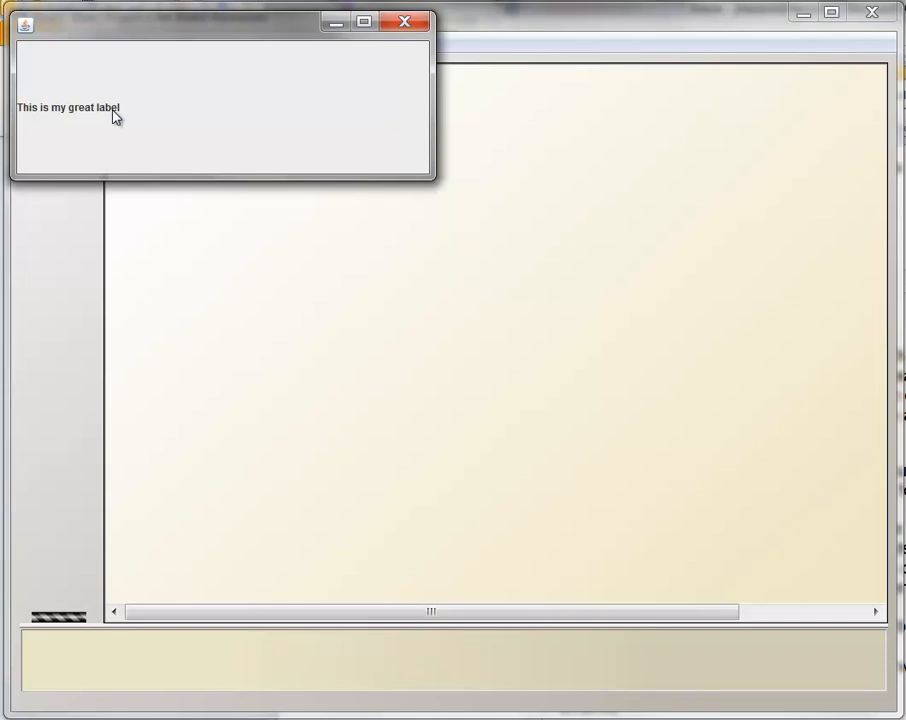
{"action": "mouse_move", "coordinate": [128, 112]}
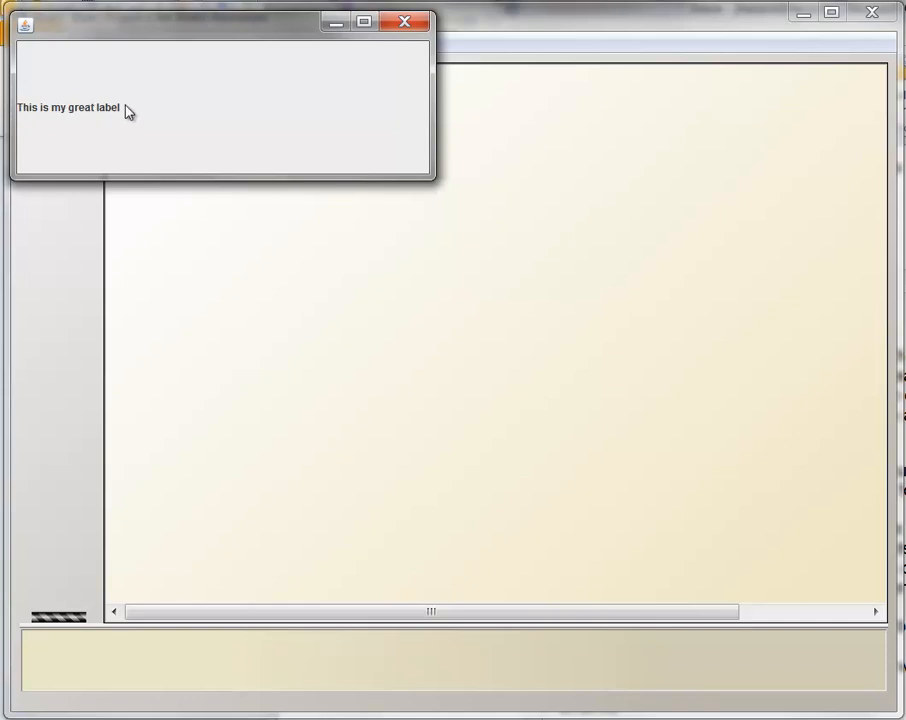
{"action": "mouse_move", "coordinate": [72, 128]}
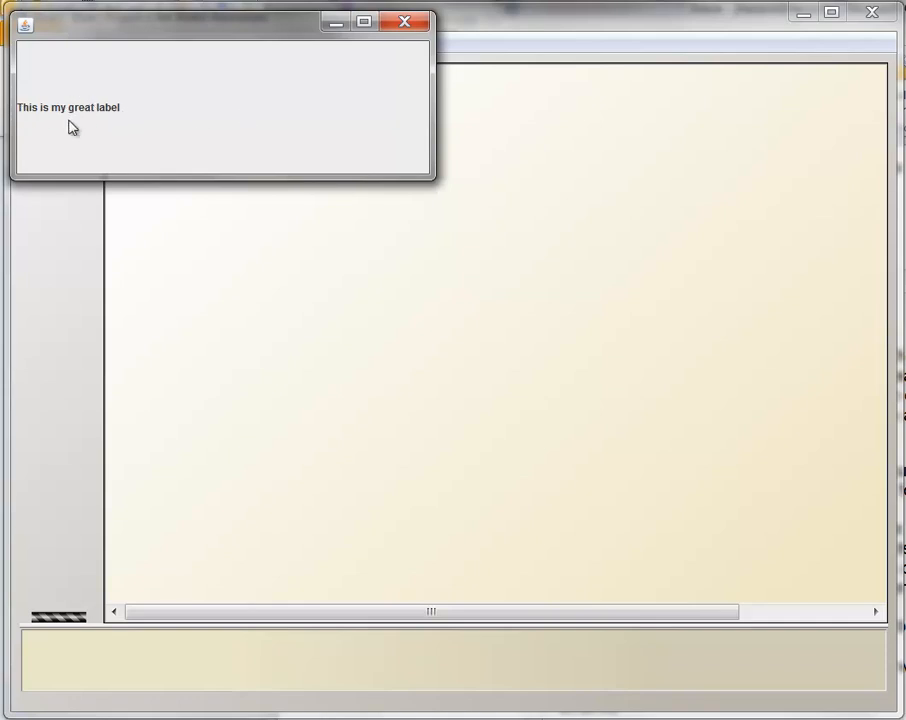
{"action": "mouse_move", "coordinate": [50, 36]}
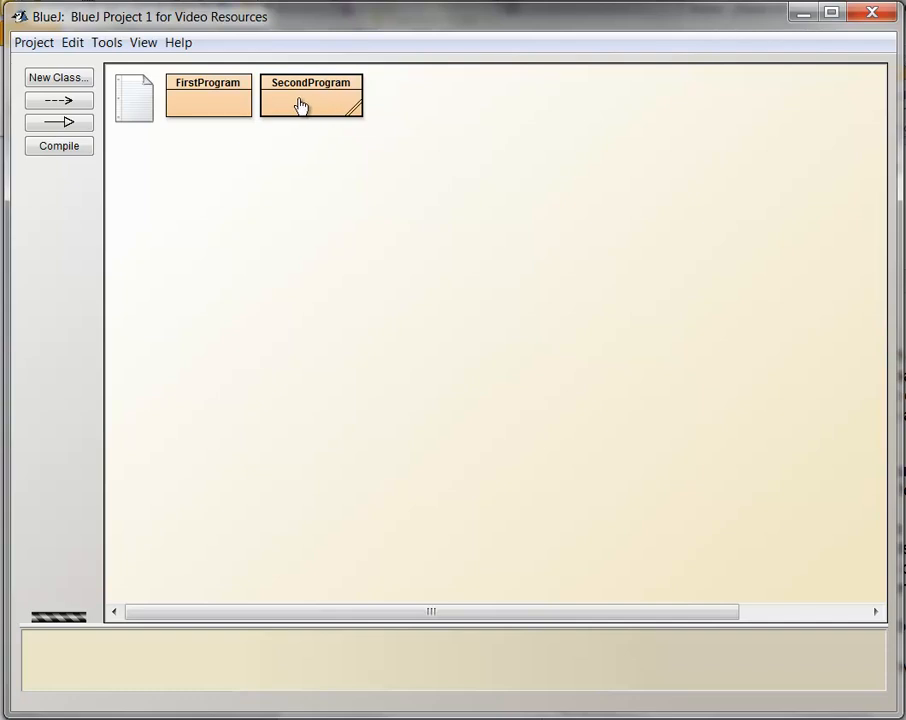
Give the JFrame constructor the title "Hey, is this my title?" and recompile SecondProgram.
{"action": "double_click", "coordinate": [310, 96]}
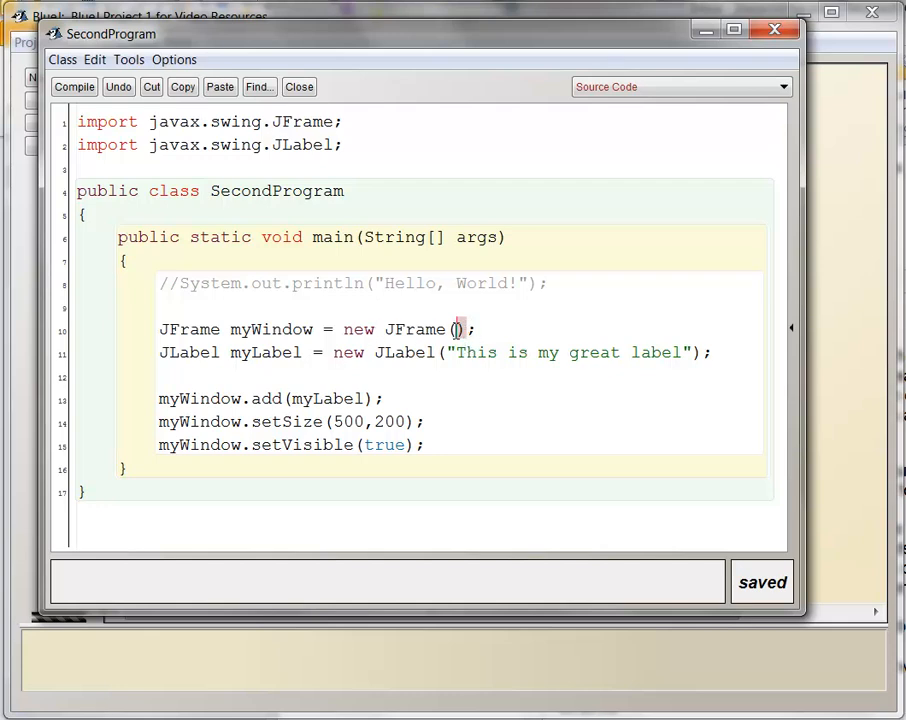
{"action": "type", "text": "\"h"}
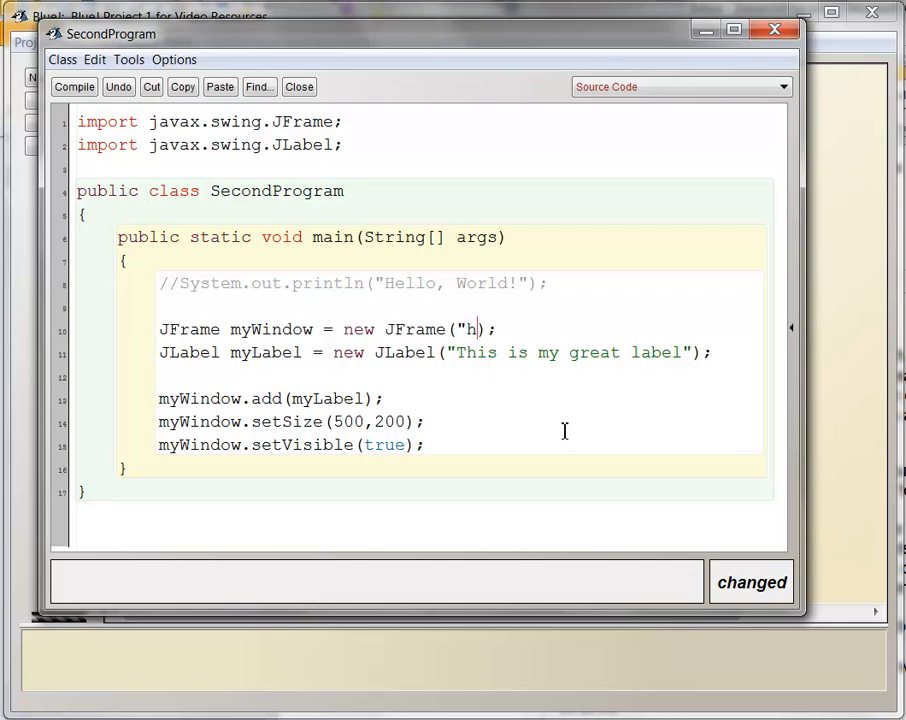
{"action": "type", "text": "ey,"}
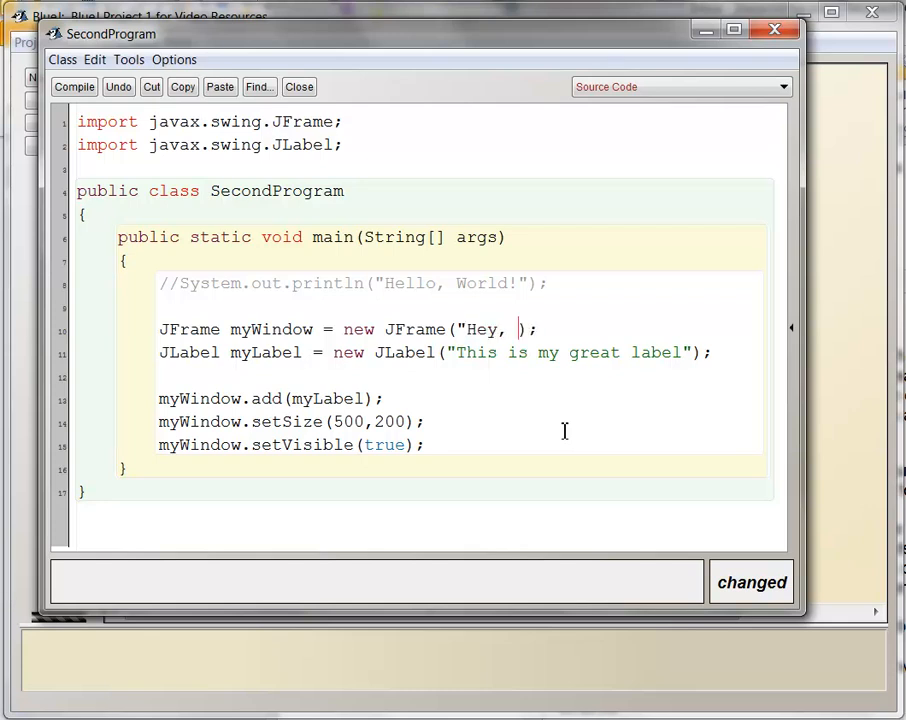
{"action": "type", "text": "is this my title?"}
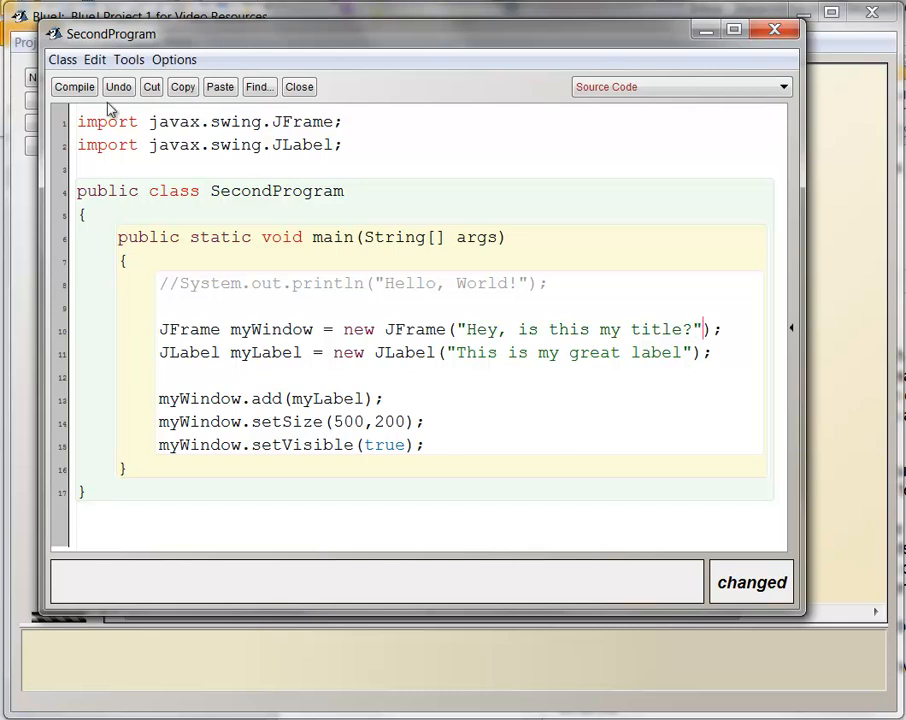
{"action": "left_click", "coordinate": [74, 86]}
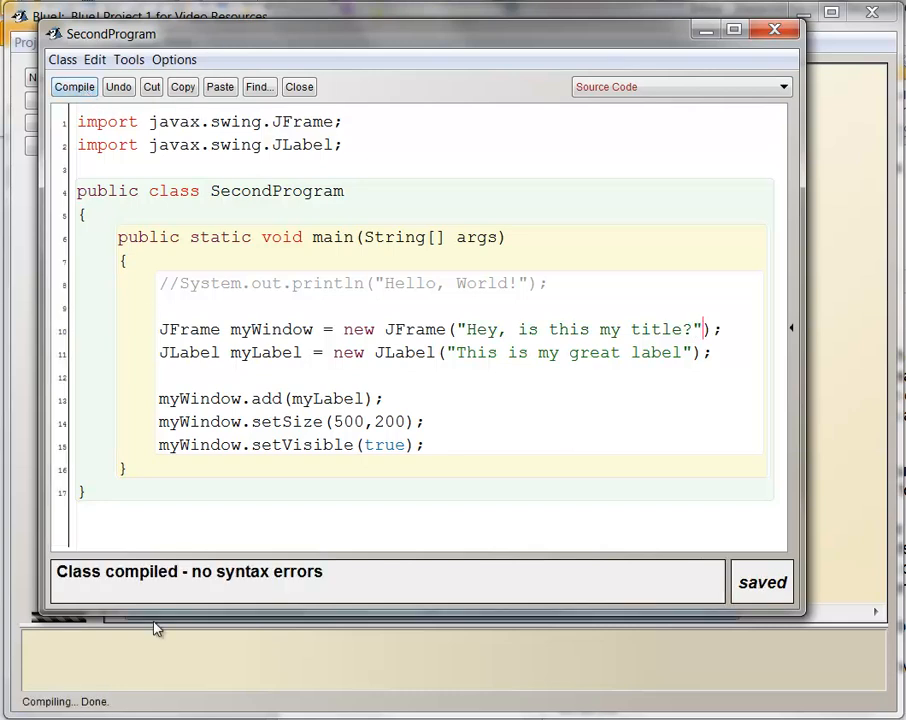
{"action": "double_click", "coordinate": [414, 328]}
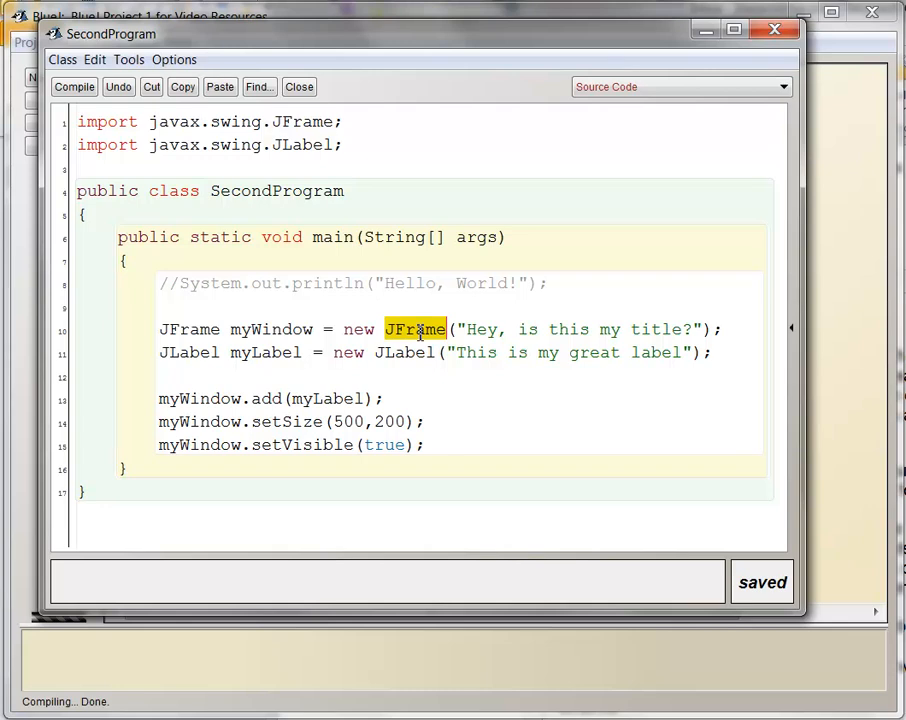
{"action": "mouse_move", "coordinate": [482, 330]}
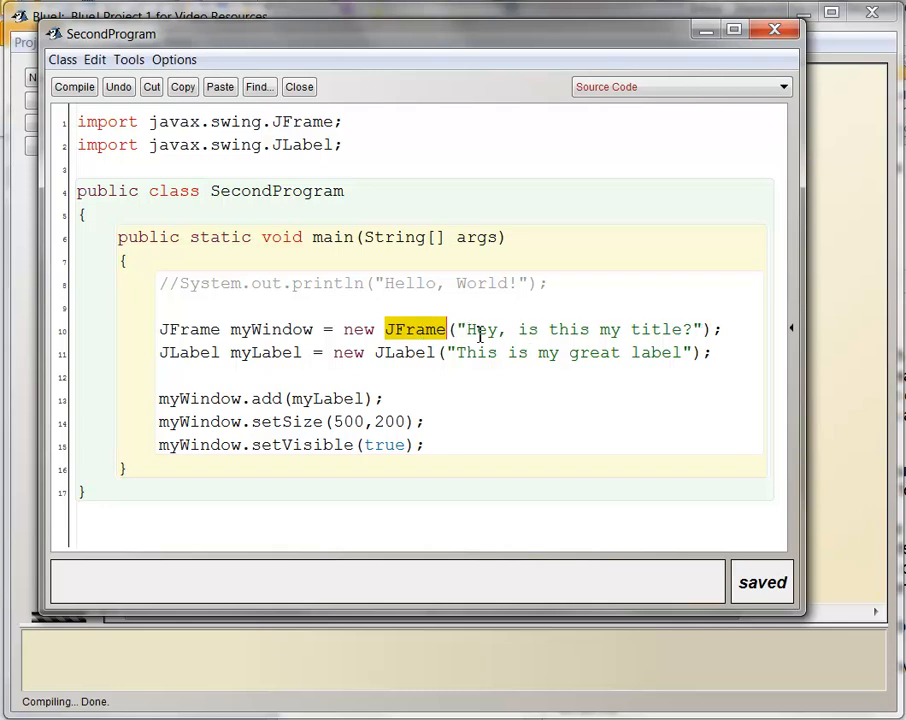
{"action": "left_click", "coordinate": [300, 88]}
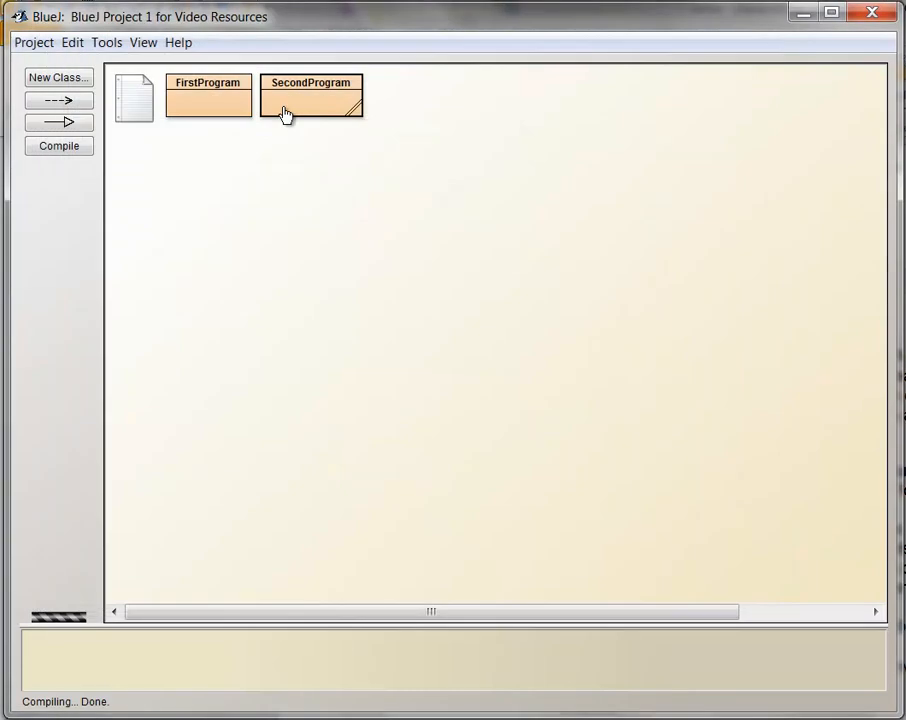
{"action": "left_click", "coordinate": [284, 112]}
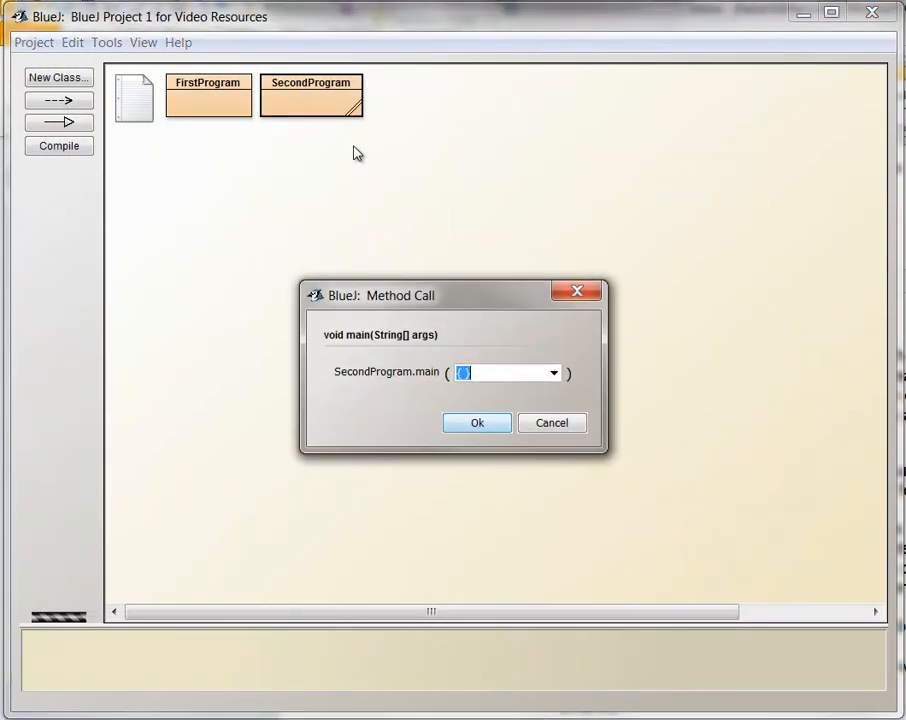
{"action": "left_click", "coordinate": [476, 422]}
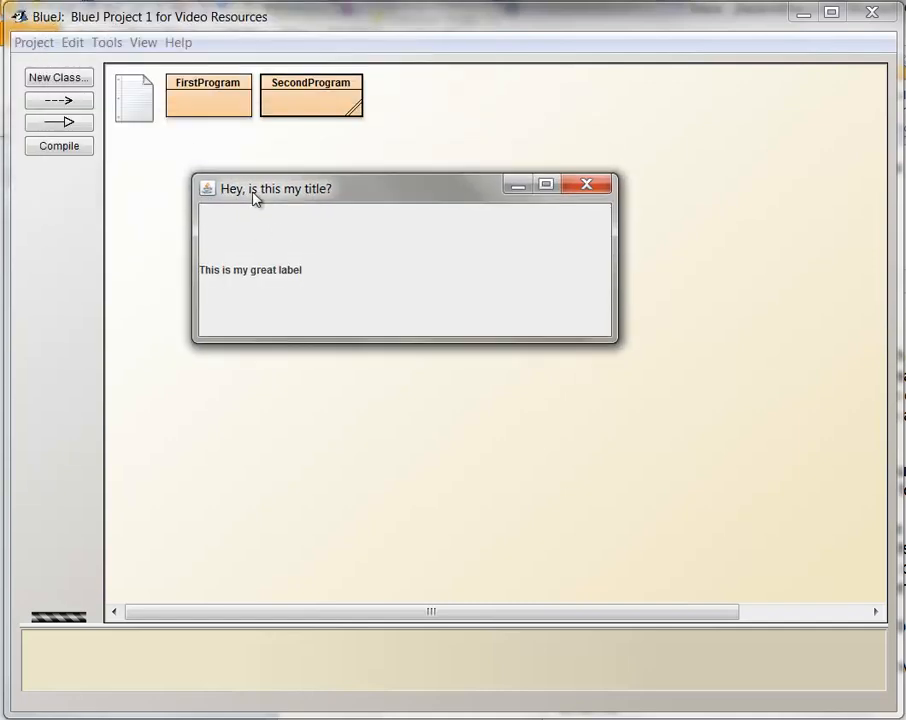
{"action": "mouse_move", "coordinate": [318, 200]}
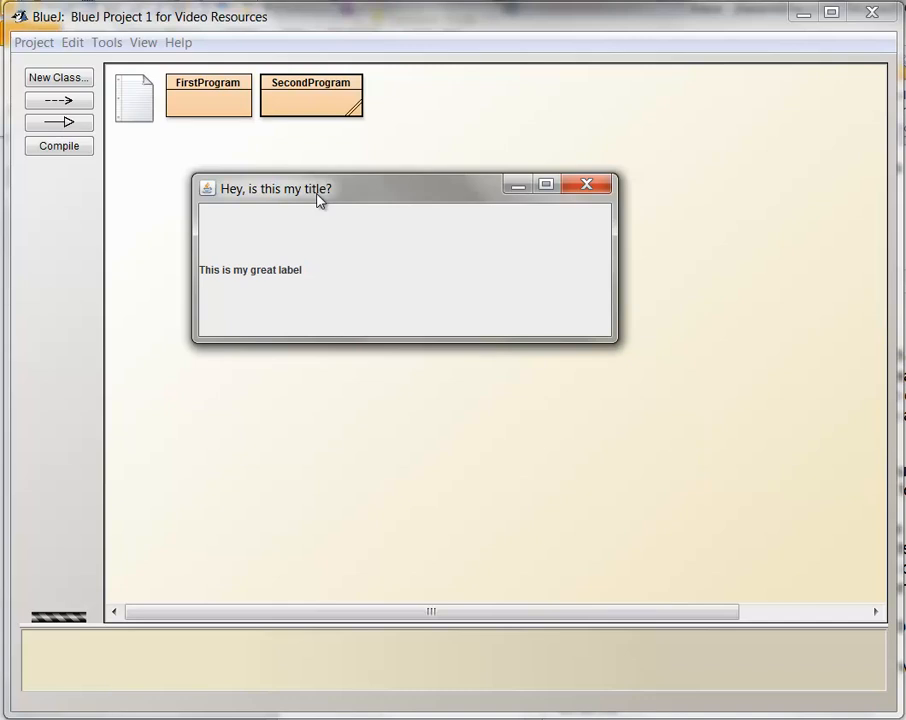
{"action": "mouse_move", "coordinate": [284, 354]}
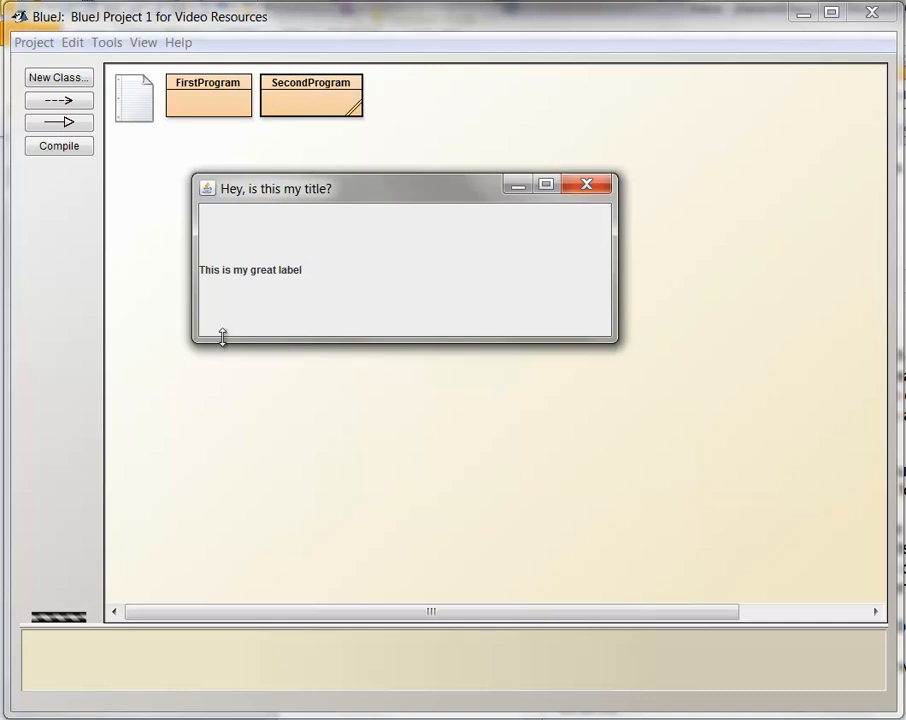
{"action": "mouse_move", "coordinate": [212, 222]}
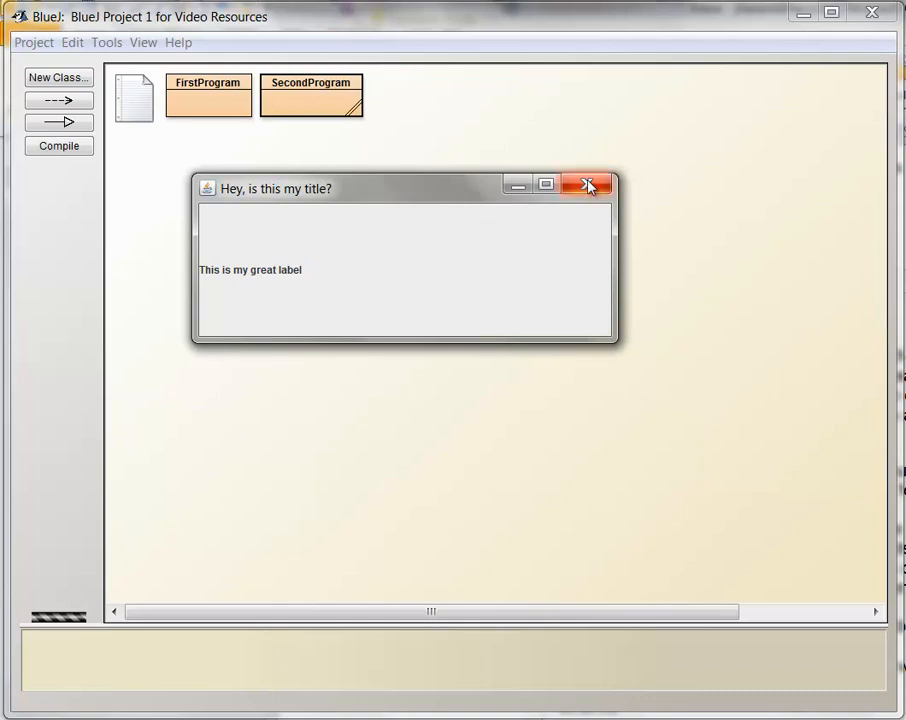
{"action": "mouse_move", "coordinate": [546, 184]}
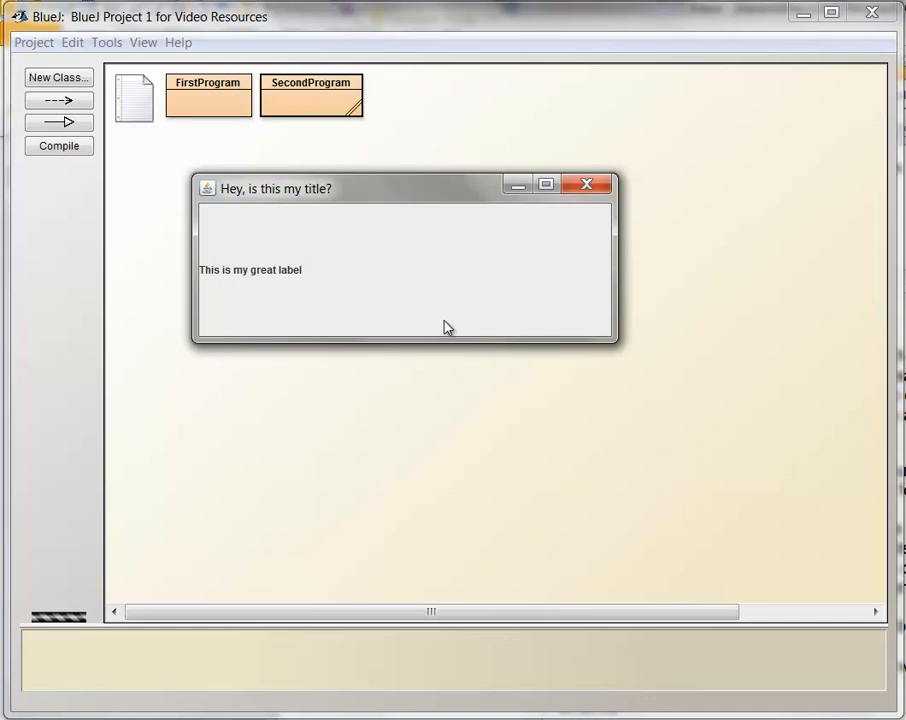
{"action": "mouse_move", "coordinate": [444, 292]}
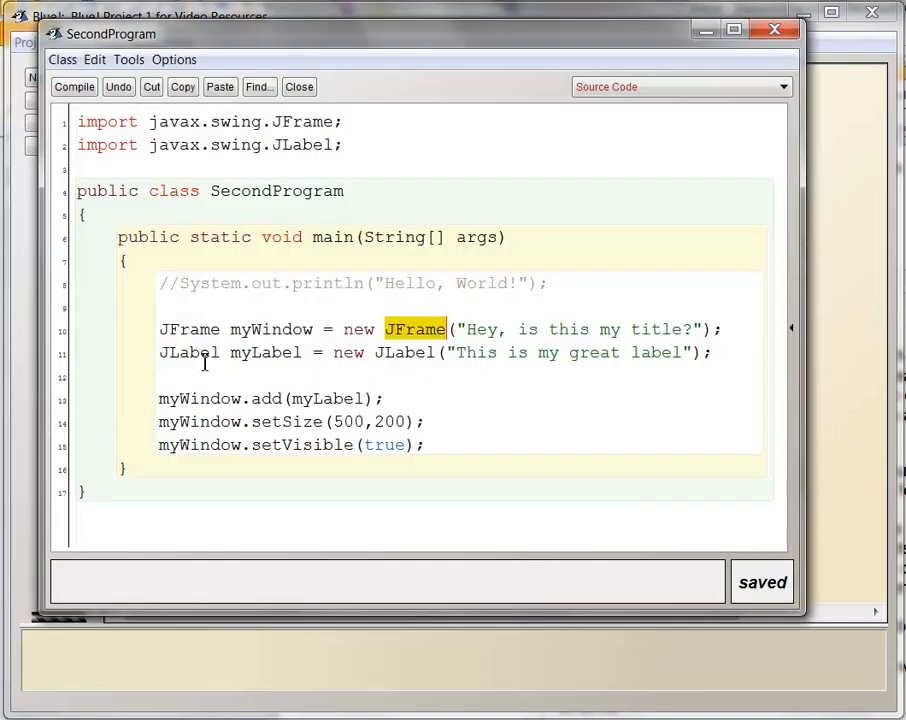
{"action": "double_click", "coordinate": [188, 352]}
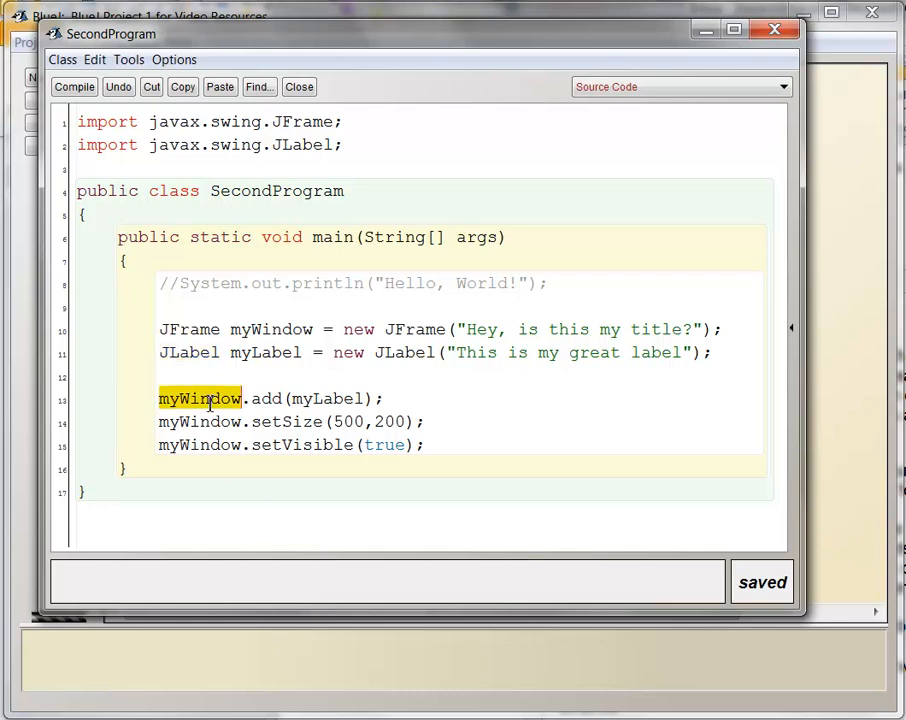
{"action": "double_click", "coordinate": [328, 398]}
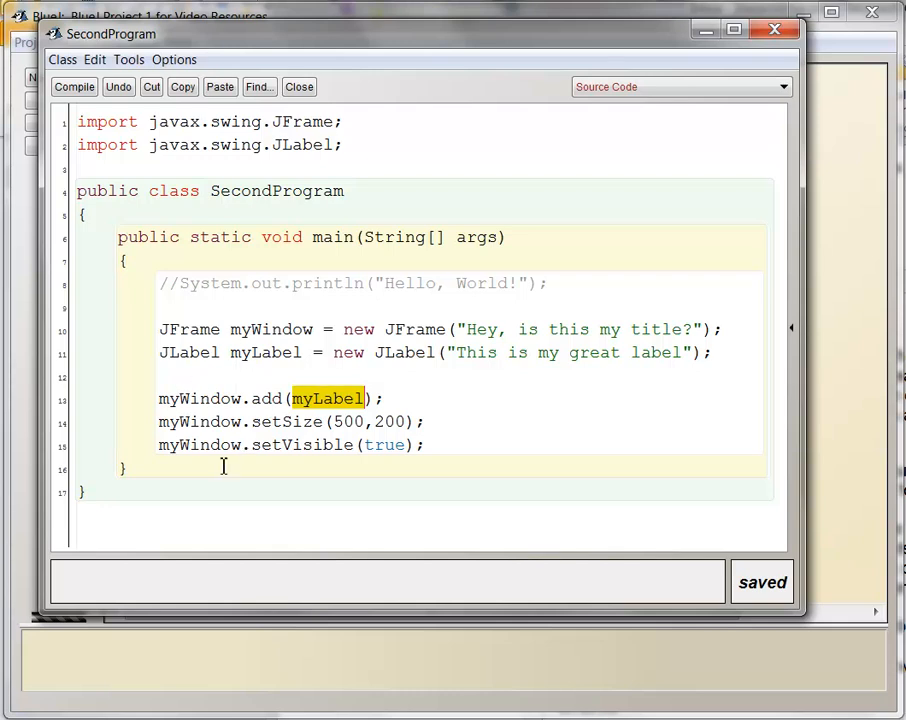
{"action": "mouse_move", "coordinate": [298, 362]}
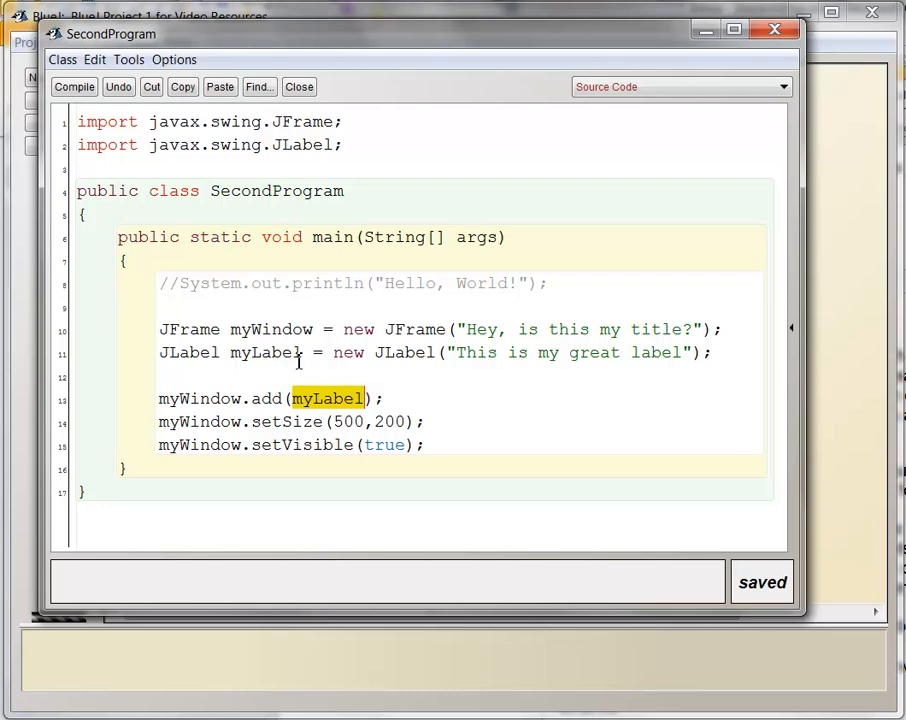